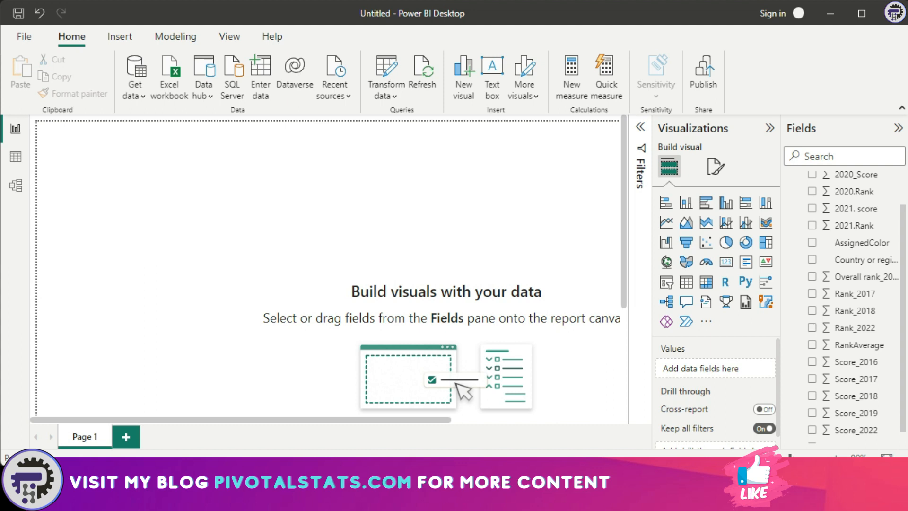
pyautogui.moveTo(494, 253)
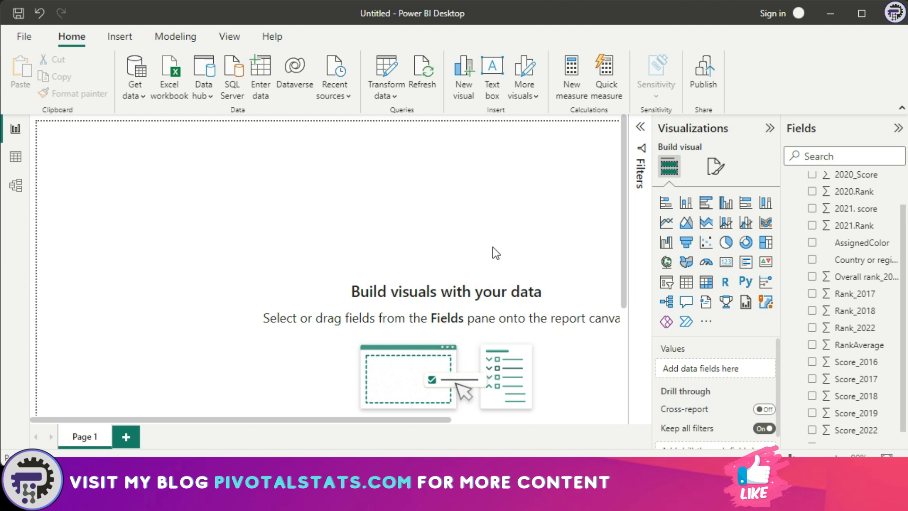
pyautogui.moveTo(366, 249)
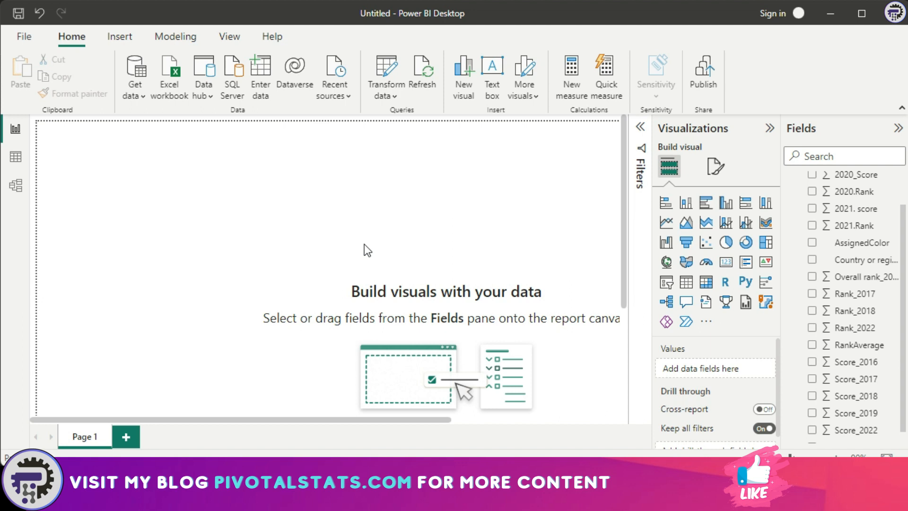
pyautogui.moveTo(526, 192)
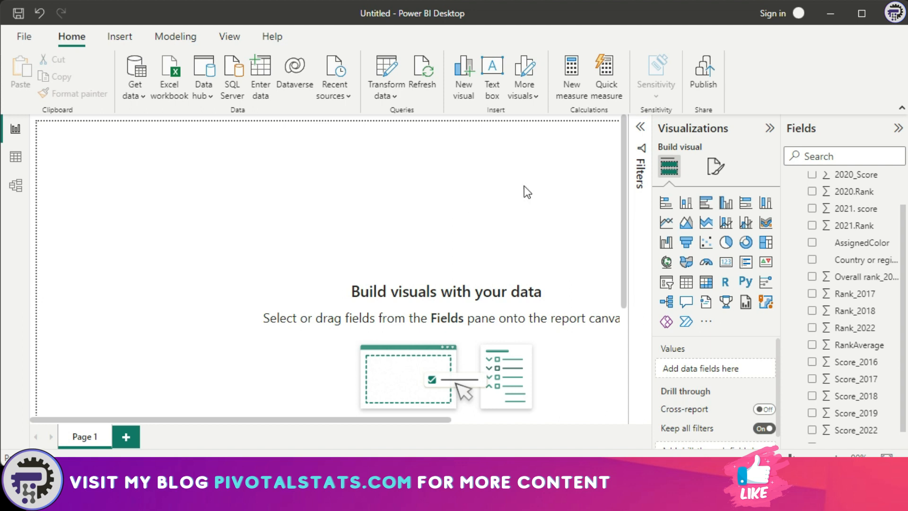
# Switch to Data view to inspect the HappinessData rows and Url column
pyautogui.click(15, 156)
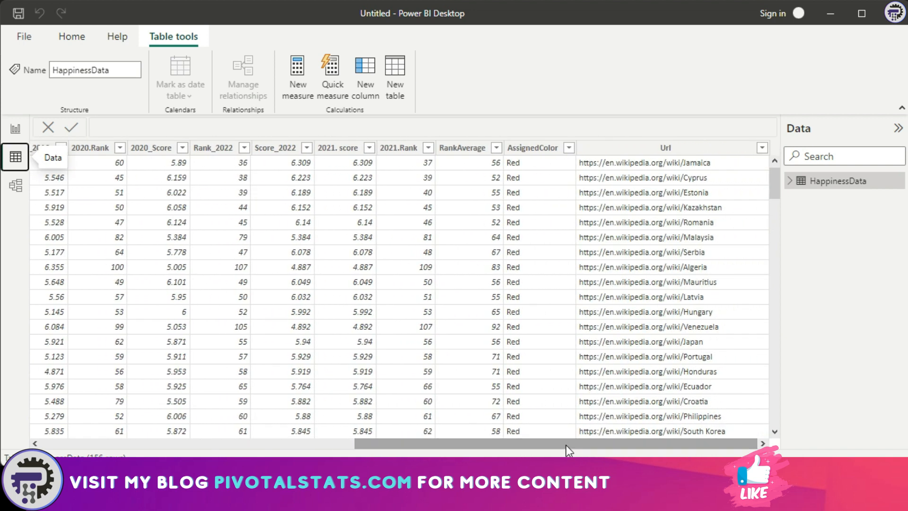
pyautogui.moveTo(538, 338)
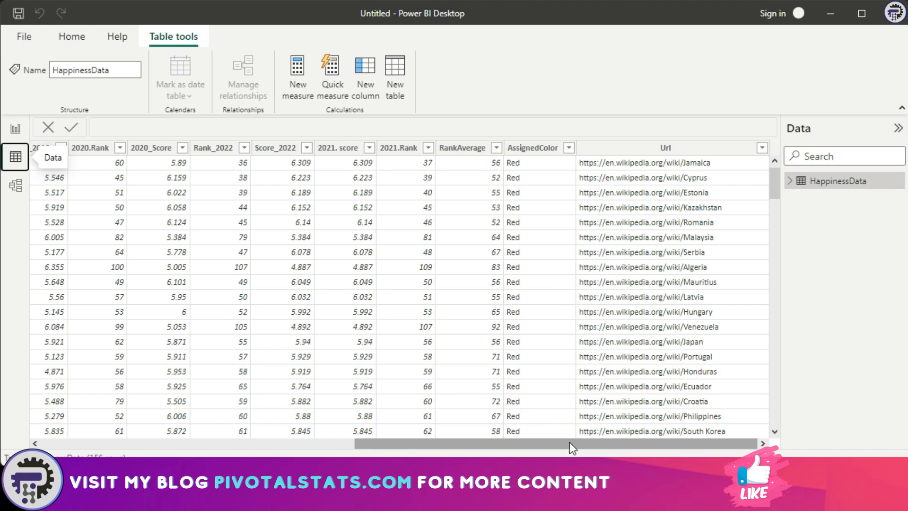
pyautogui.moveTo(616, 451)
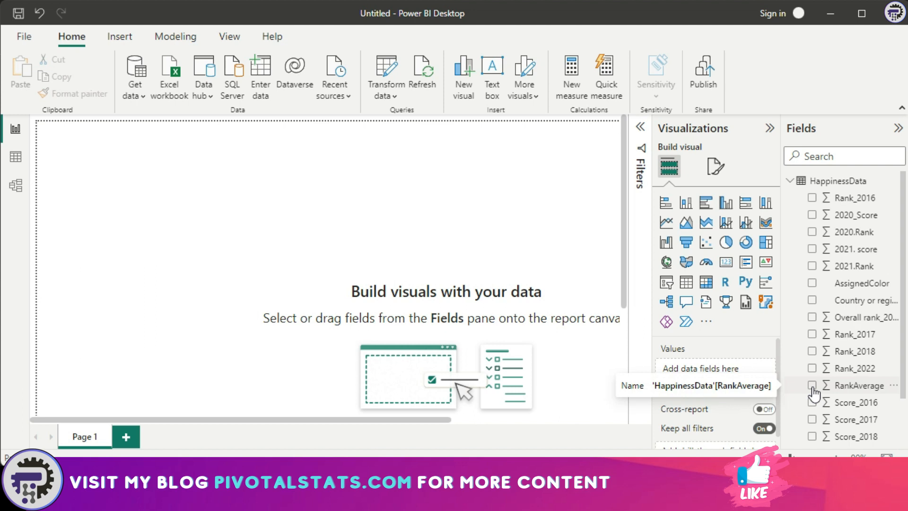
# Add RankAverage from the Fields pane to start a column chart
pyautogui.click(812, 385)
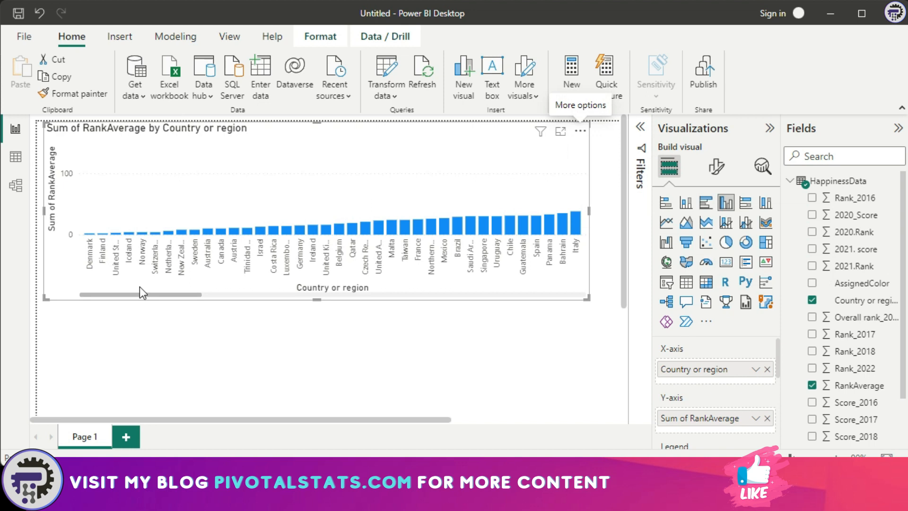
pyautogui.moveTo(750, 334)
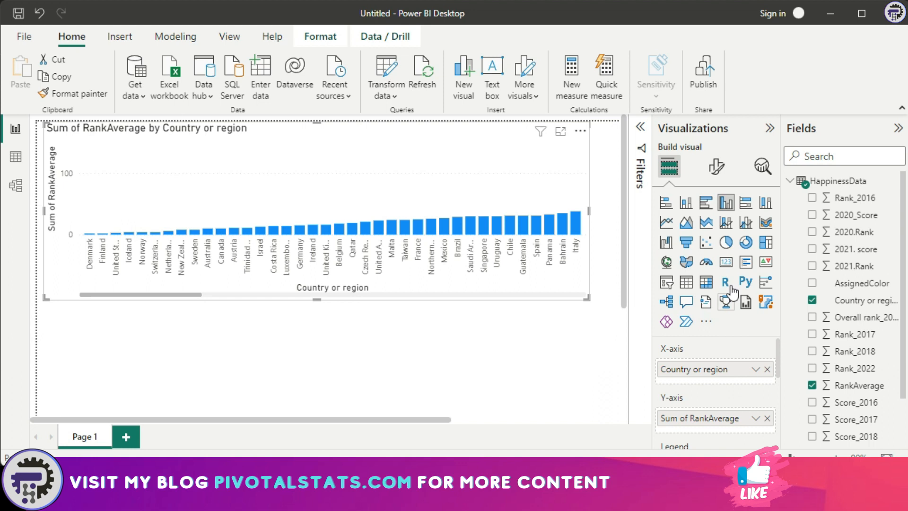
pyautogui.moveTo(716, 168)
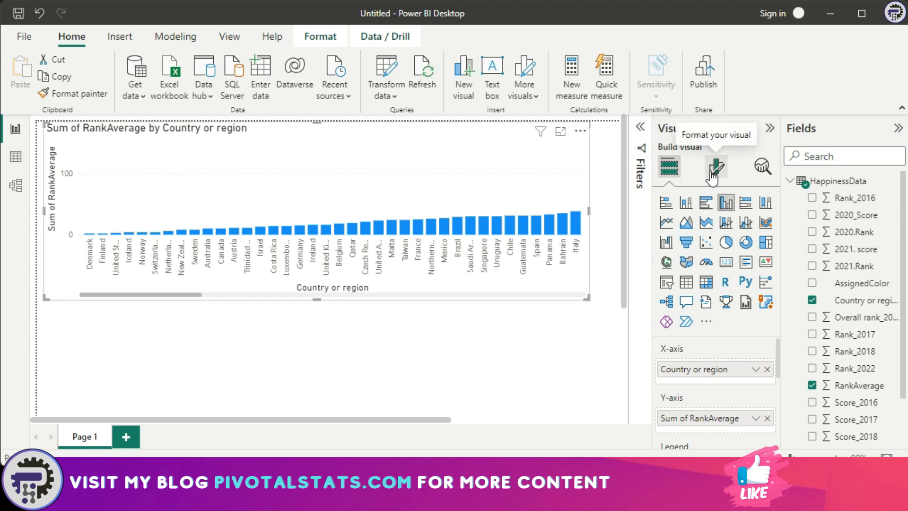
# Reach the Columns colour settings and start conditional formatting via the fx button
pyautogui.click(715, 168)
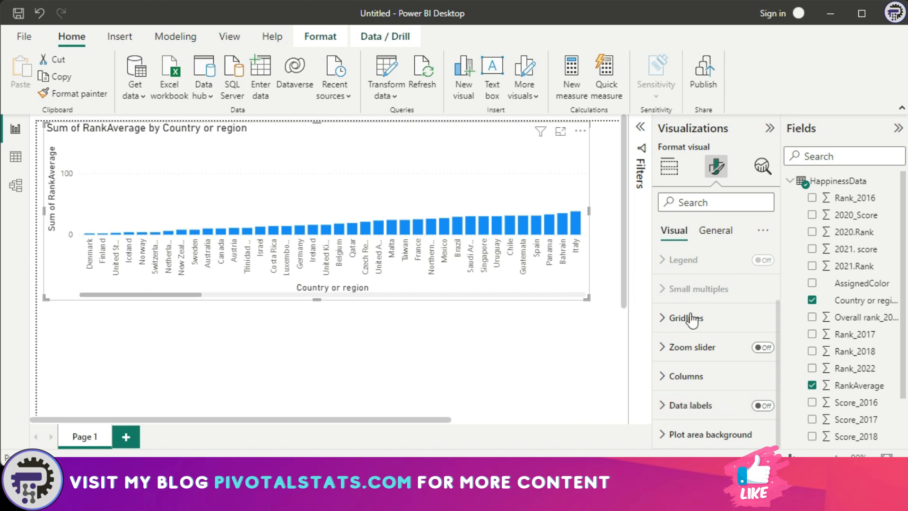
pyautogui.moveTo(688, 405)
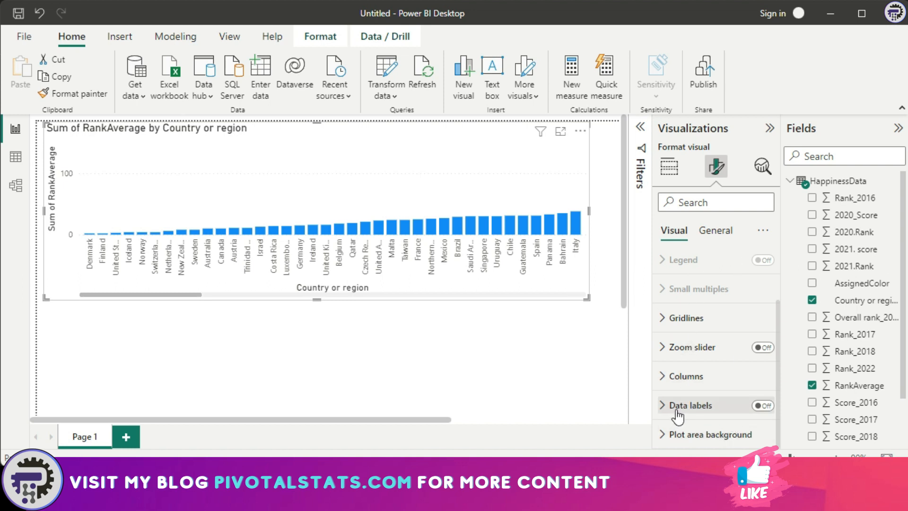
pyautogui.moveTo(708, 401)
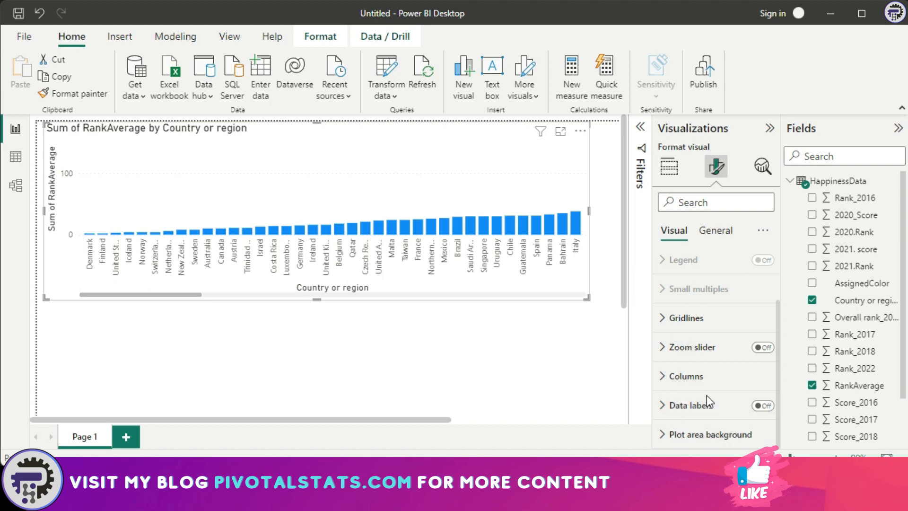
pyautogui.moveTo(714, 399)
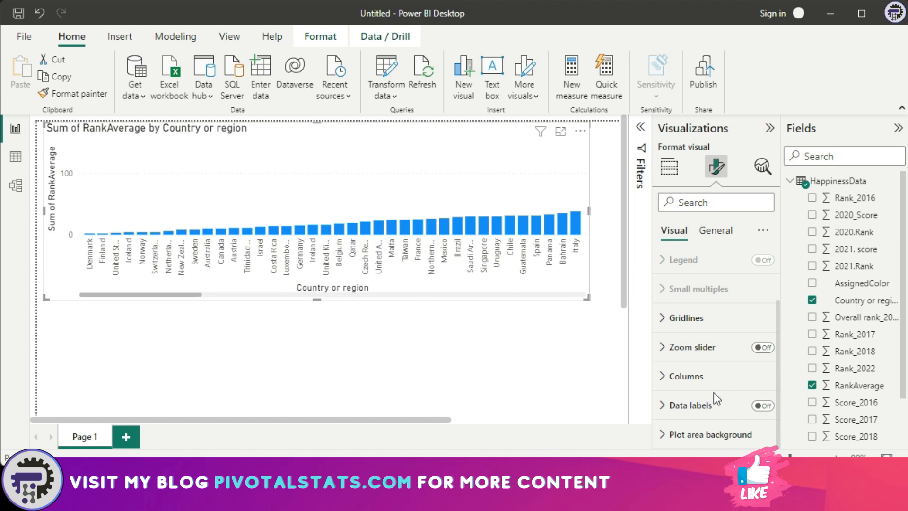
pyautogui.moveTo(407, 249)
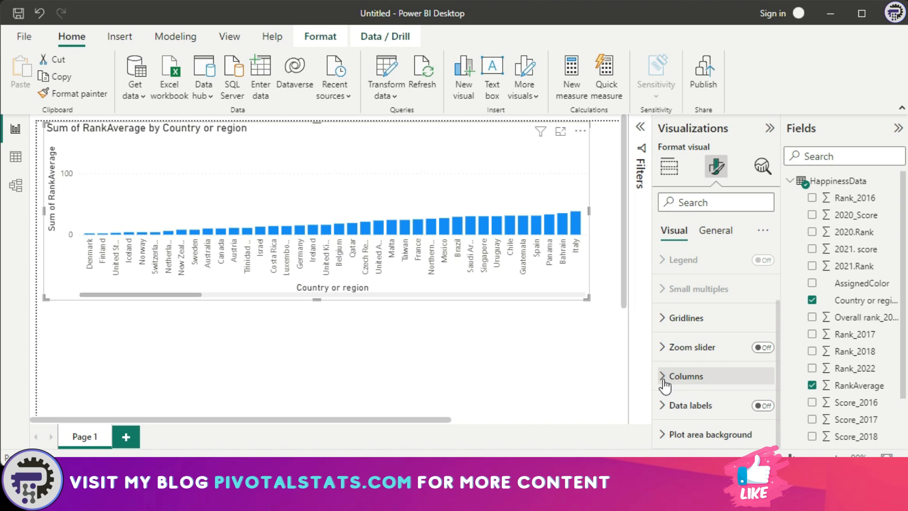
pyautogui.click(685, 375)
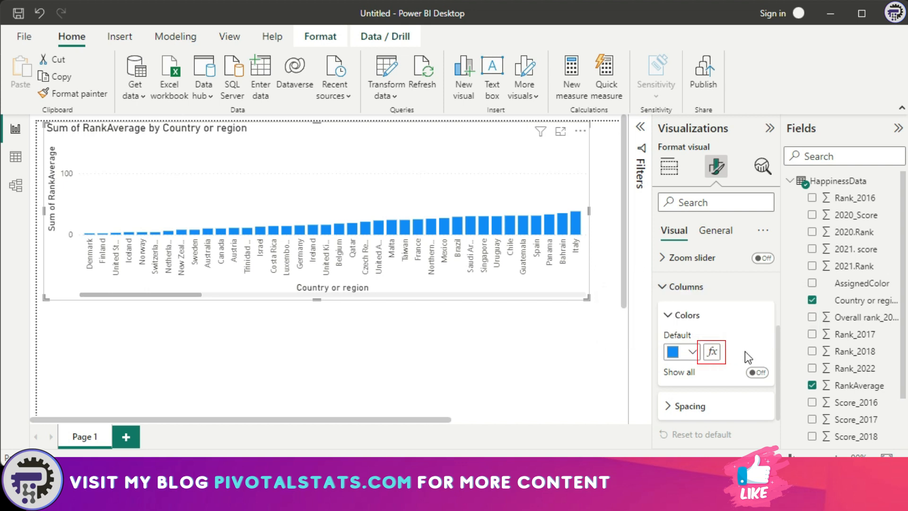
pyautogui.moveTo(764, 321)
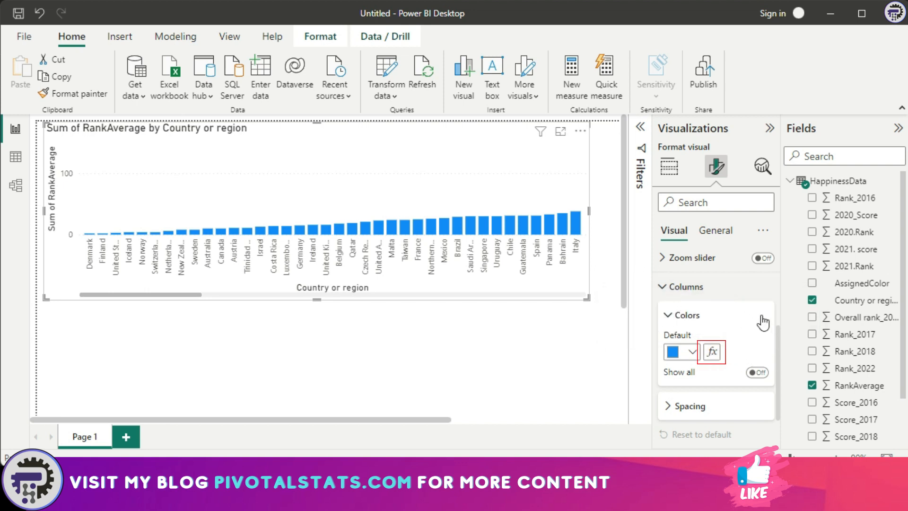
pyautogui.moveTo(731, 357)
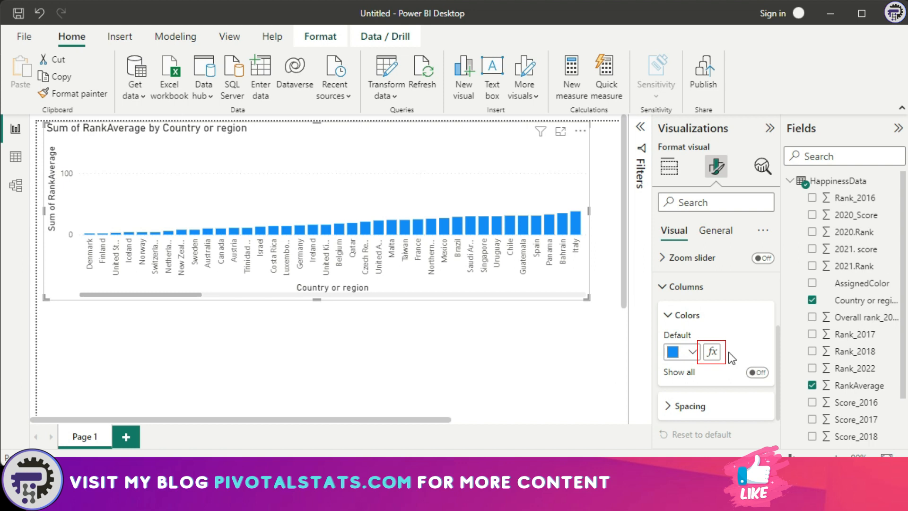
pyautogui.moveTo(731, 357)
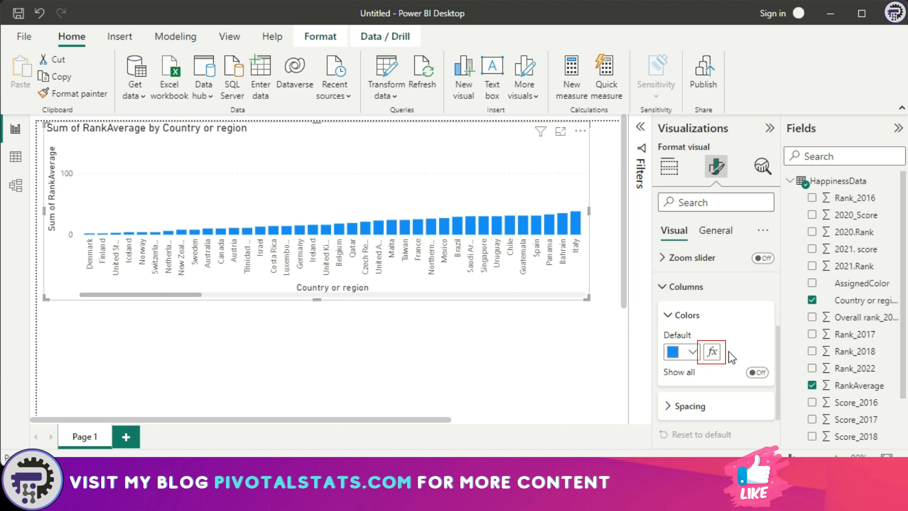
pyautogui.moveTo(731, 352)
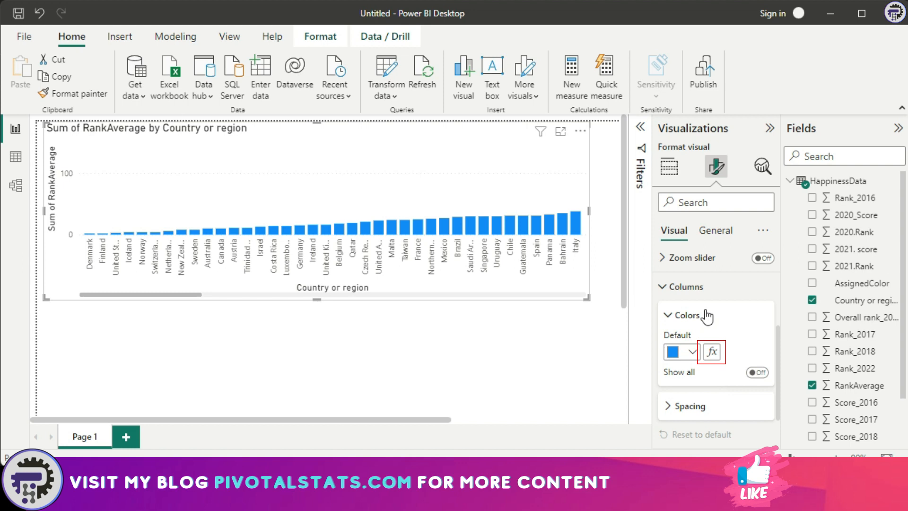
pyautogui.click(711, 352)
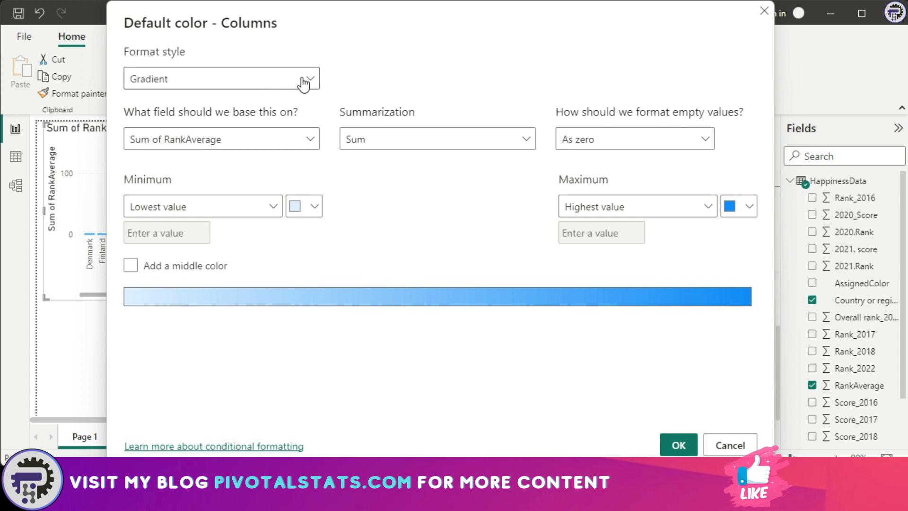
pyautogui.moveTo(200, 86)
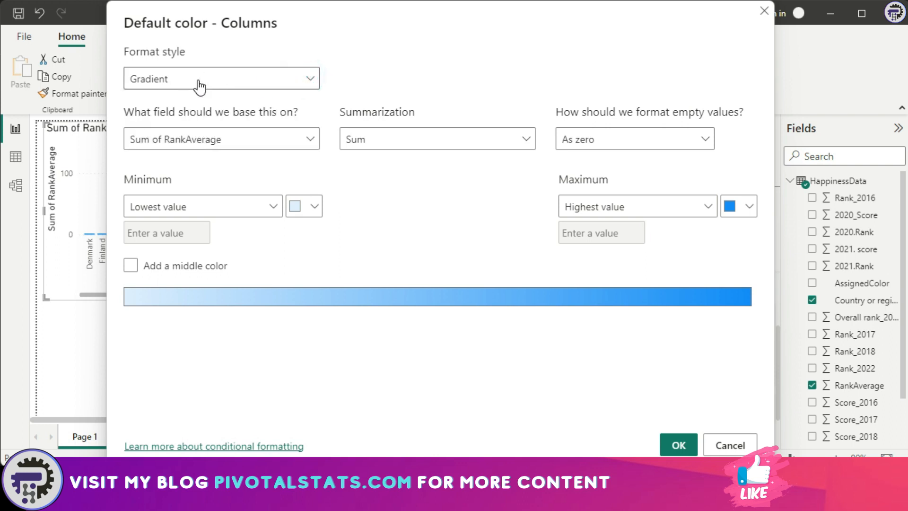
pyautogui.moveTo(384, 200)
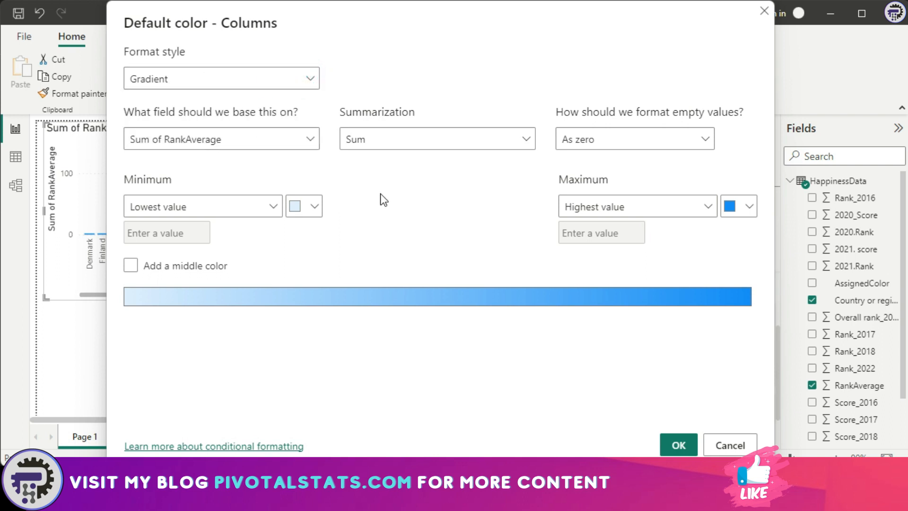
pyautogui.moveTo(377, 335)
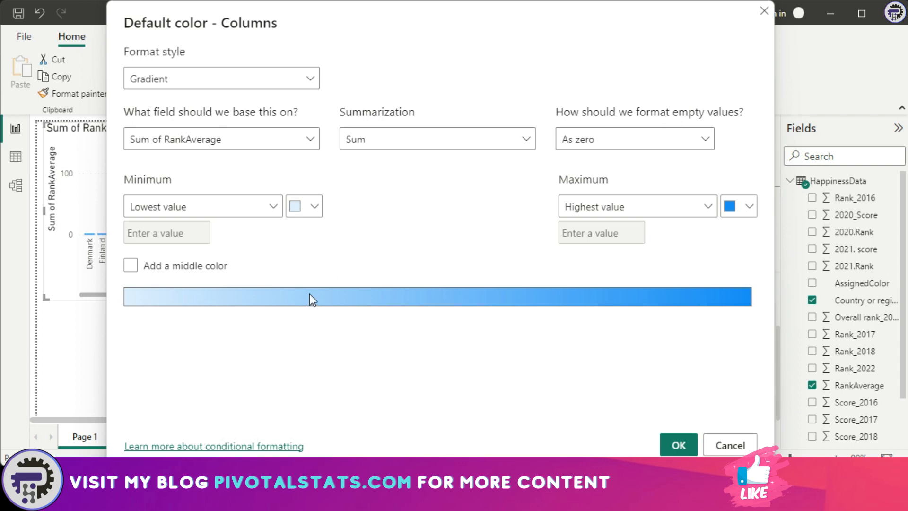
pyautogui.moveTo(327, 173)
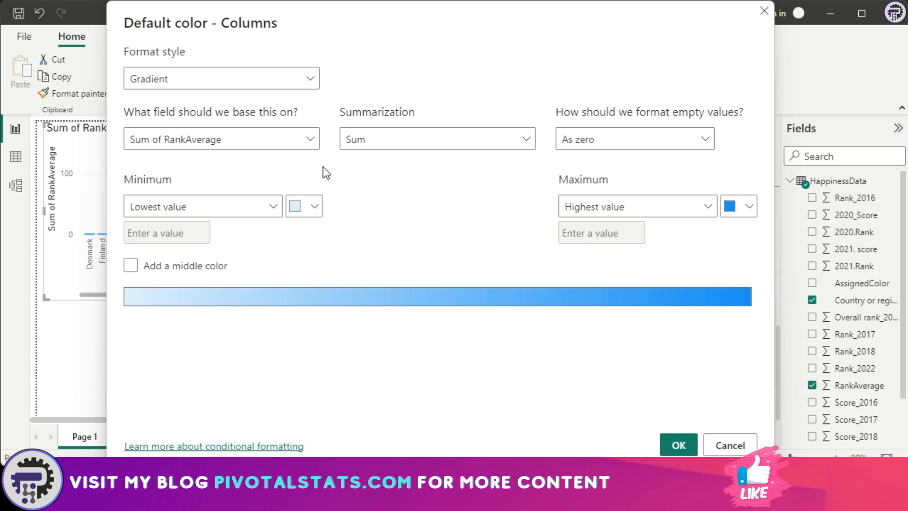
pyautogui.moveTo(225, 153)
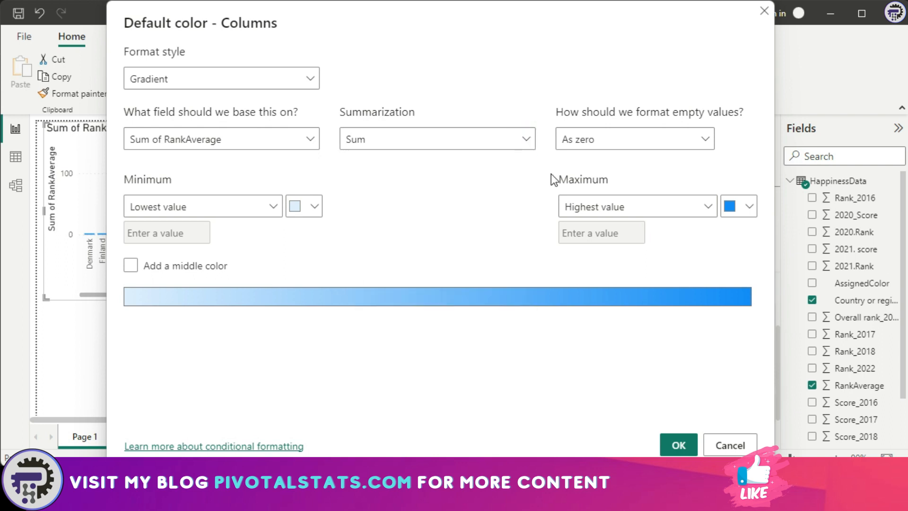
pyautogui.moveTo(674, 148)
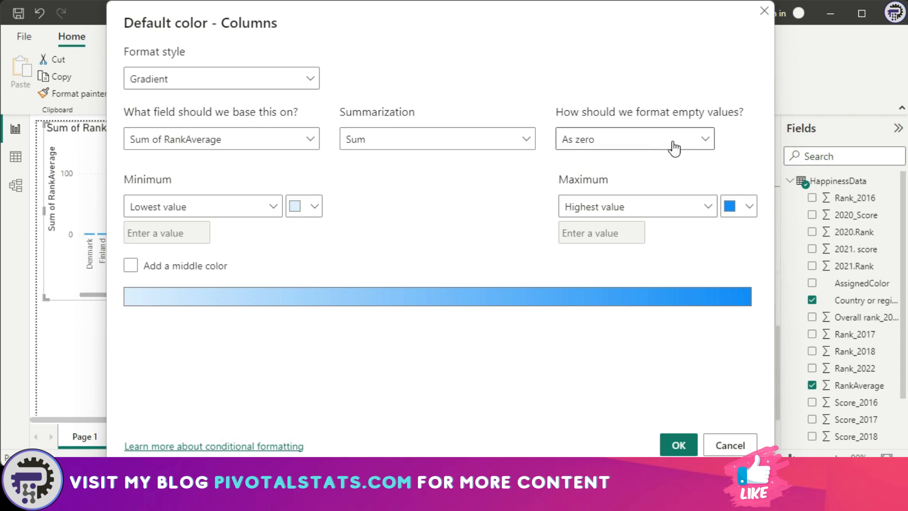
# Set the gradient Minimum to light purple and the Maximum to dark purple
pyautogui.click(634, 138)
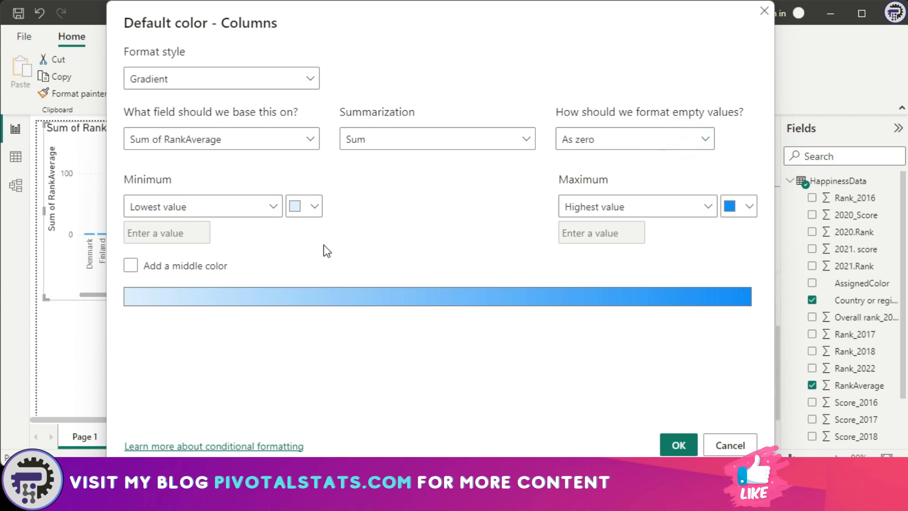
pyautogui.moveTo(267, 210)
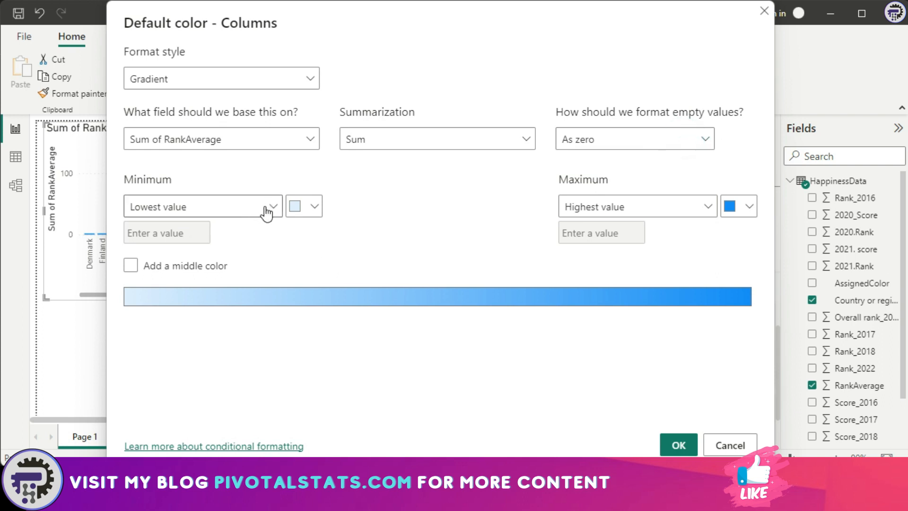
pyautogui.moveTo(408, 200)
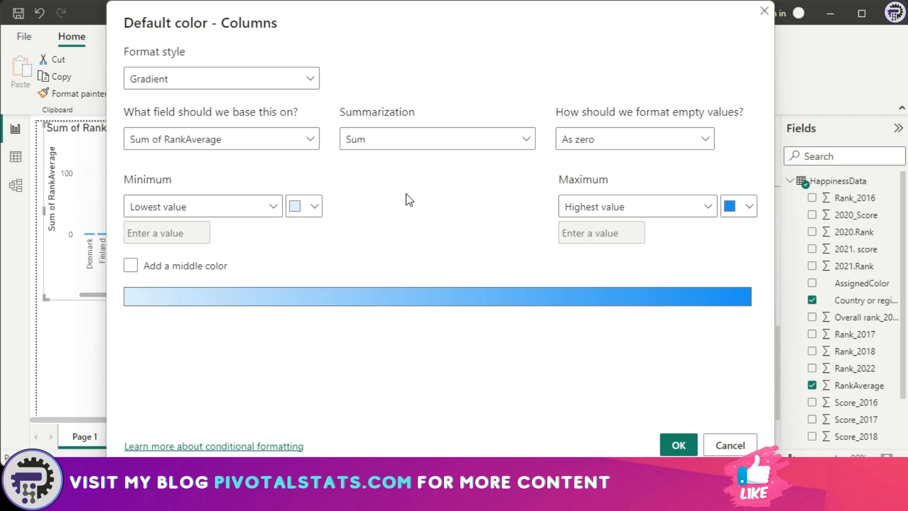
pyautogui.moveTo(313, 205)
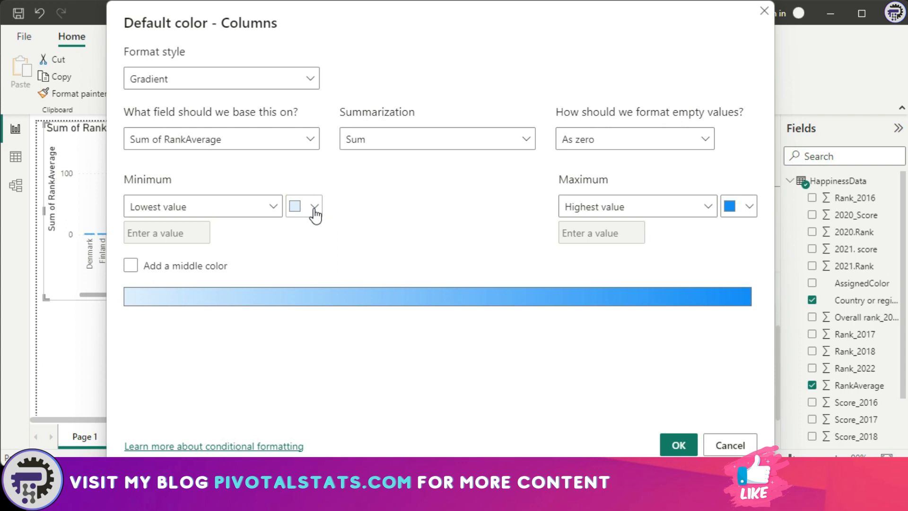
pyautogui.click(315, 206)
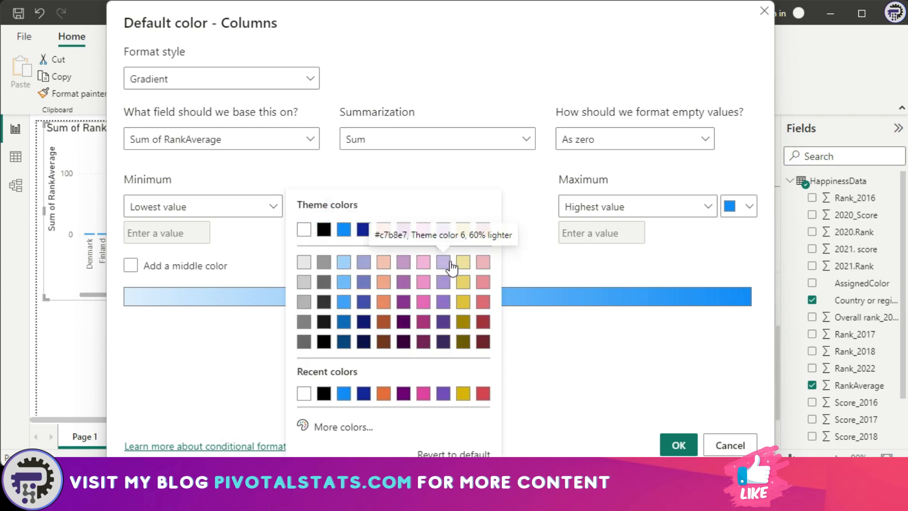
pyautogui.click(441, 262)
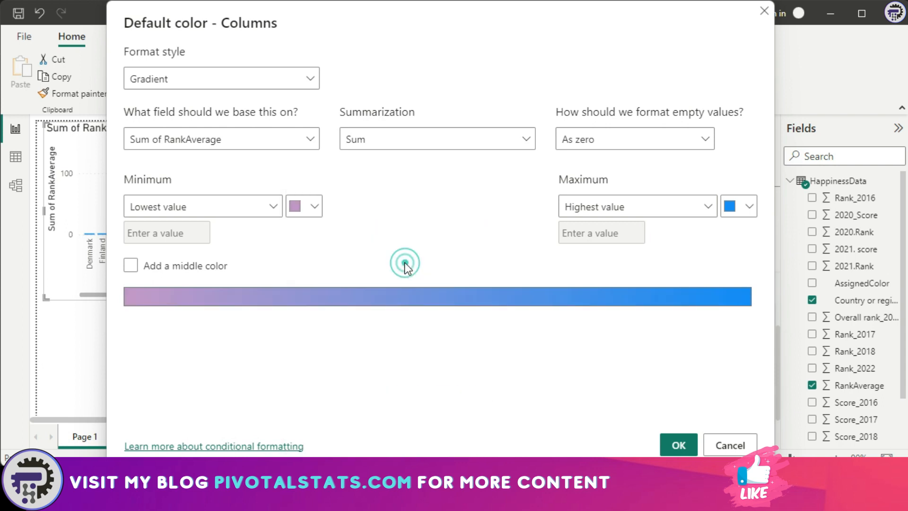
pyautogui.click(166, 232)
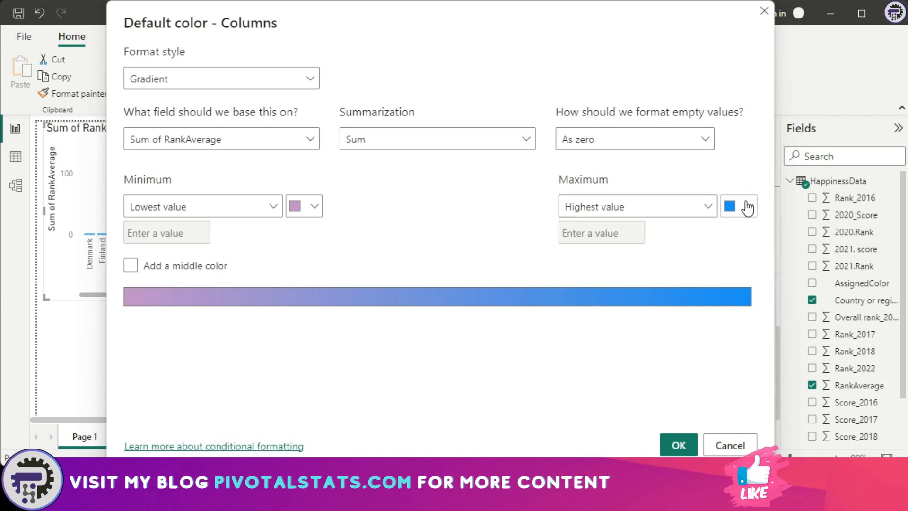
pyautogui.click(738, 205)
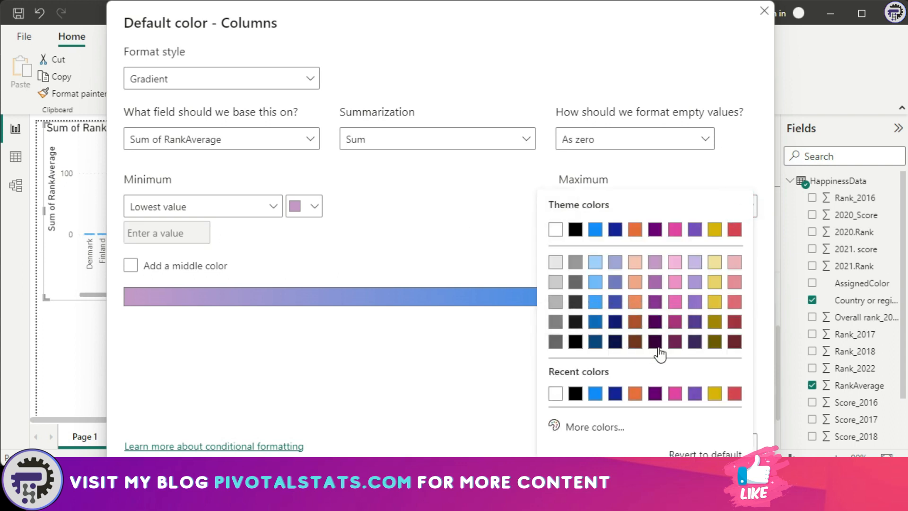
pyautogui.click(130, 265)
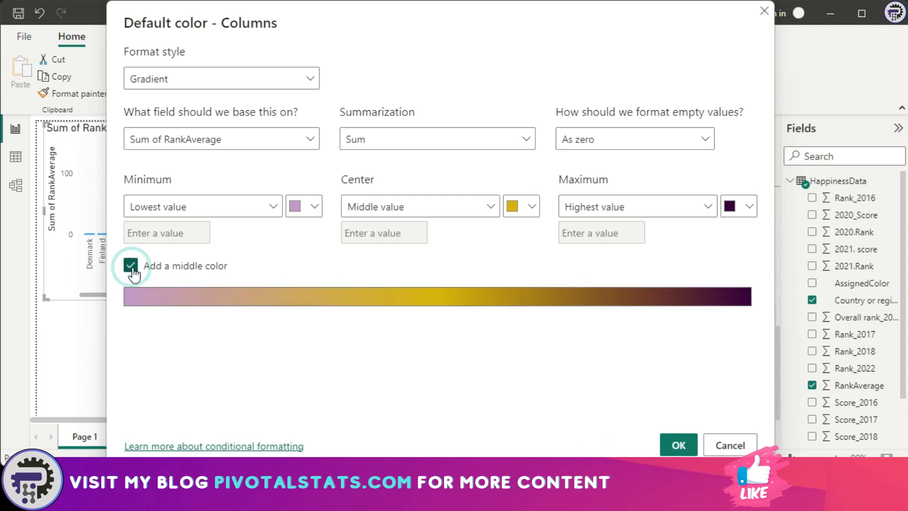
pyautogui.moveTo(228, 276)
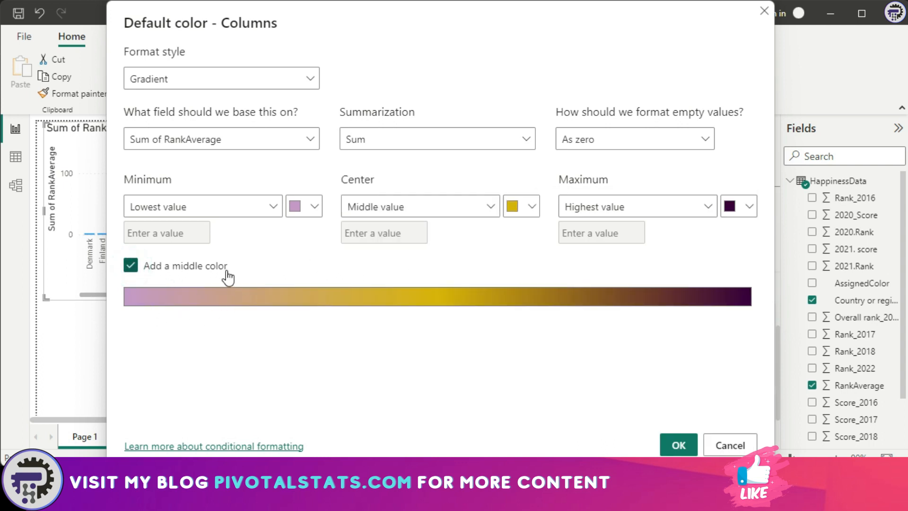
pyautogui.moveTo(226, 272)
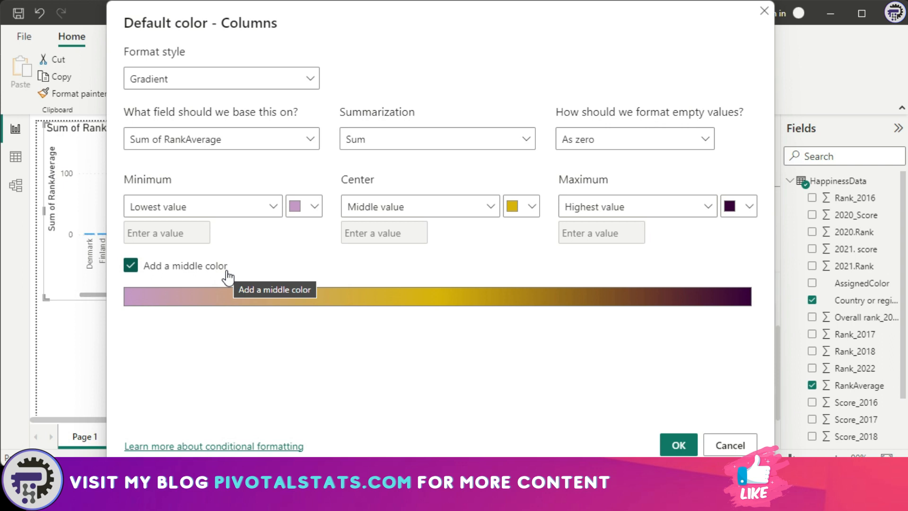
pyautogui.moveTo(241, 275)
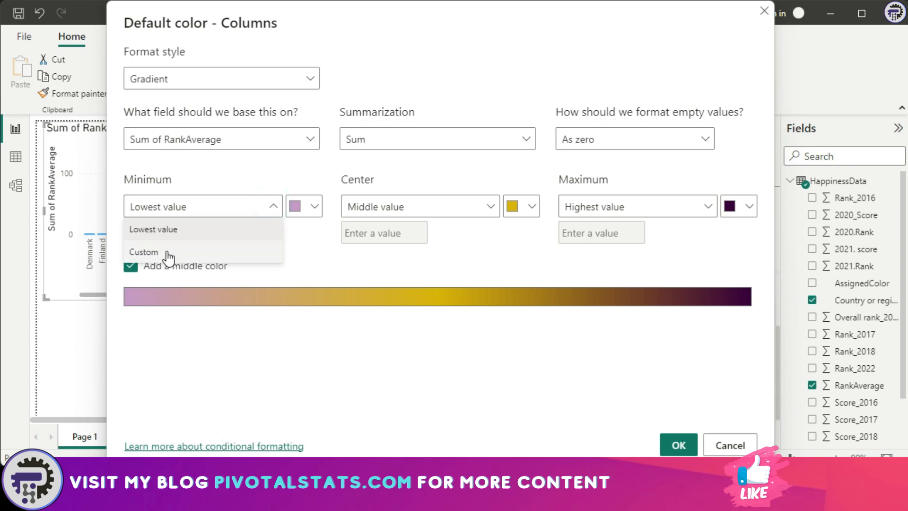
# Try a custom minimum of 0, then return the minimum to lowest value
pyautogui.click(142, 252)
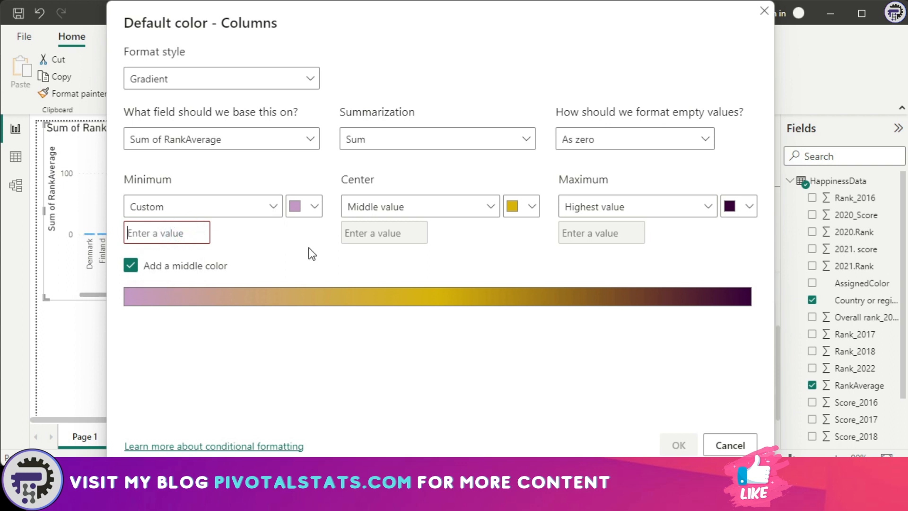
pyautogui.write('0')
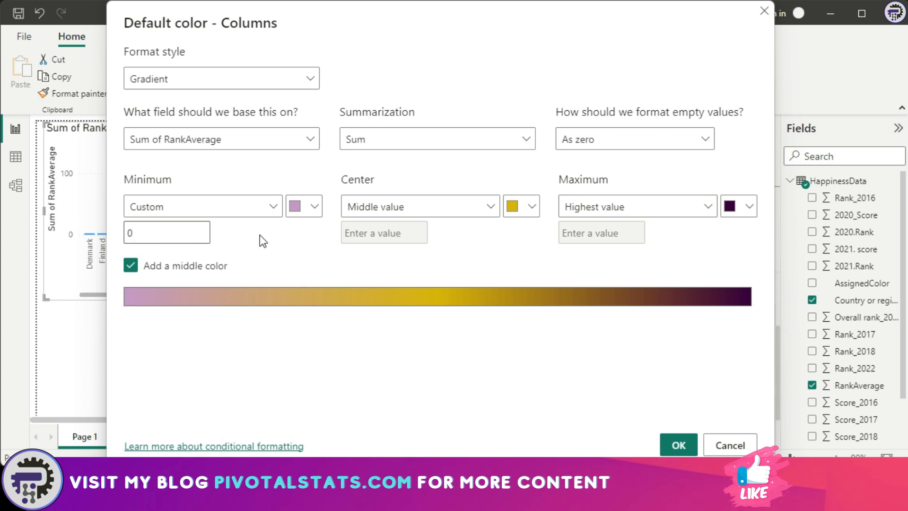
pyautogui.click(202, 206)
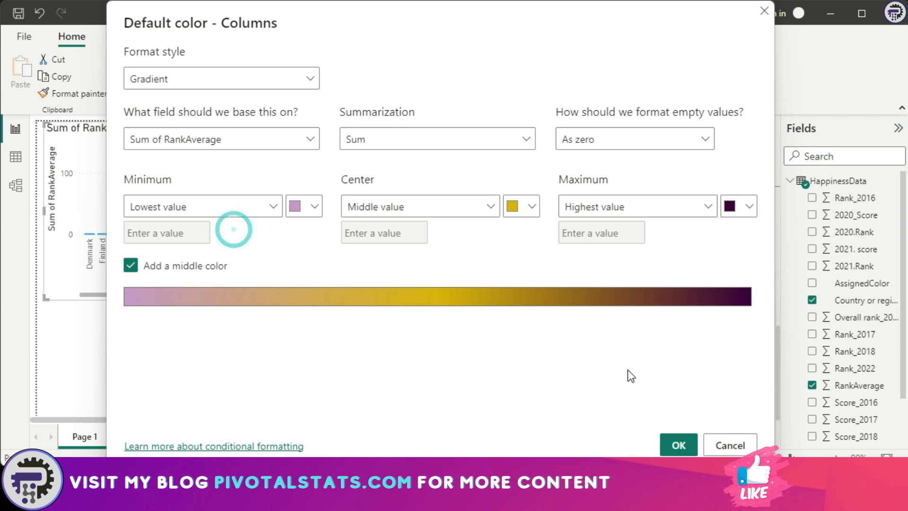
pyautogui.click(677, 444)
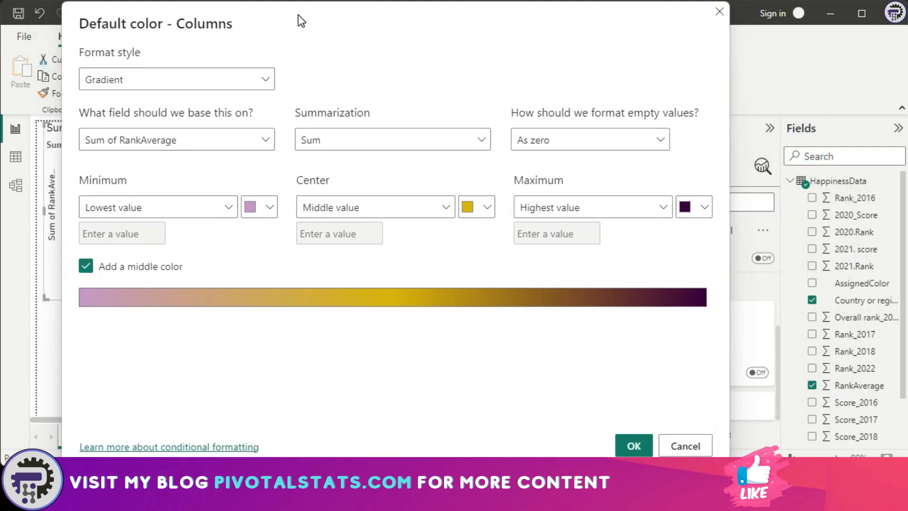
pyautogui.click(176, 79)
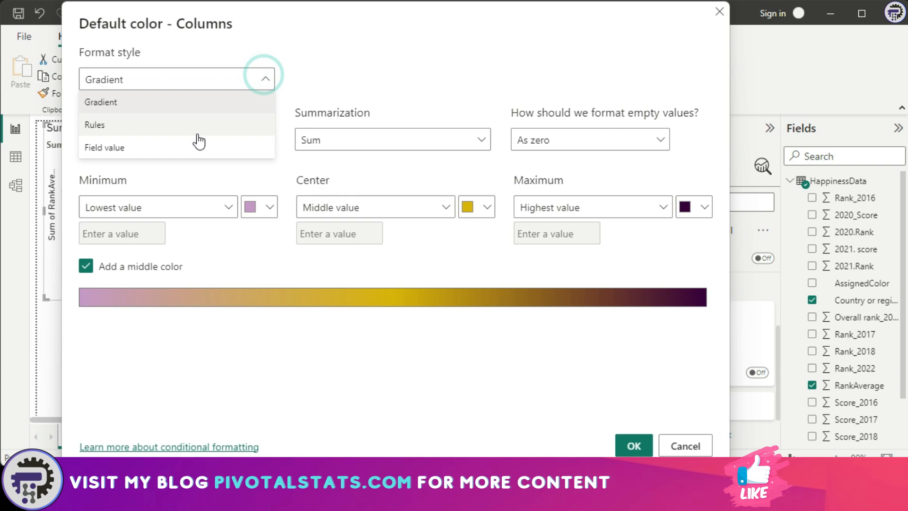
# Switch to Rules style with 0–5 blue and a second 5–50 yellow rule
pyautogui.click(94, 124)
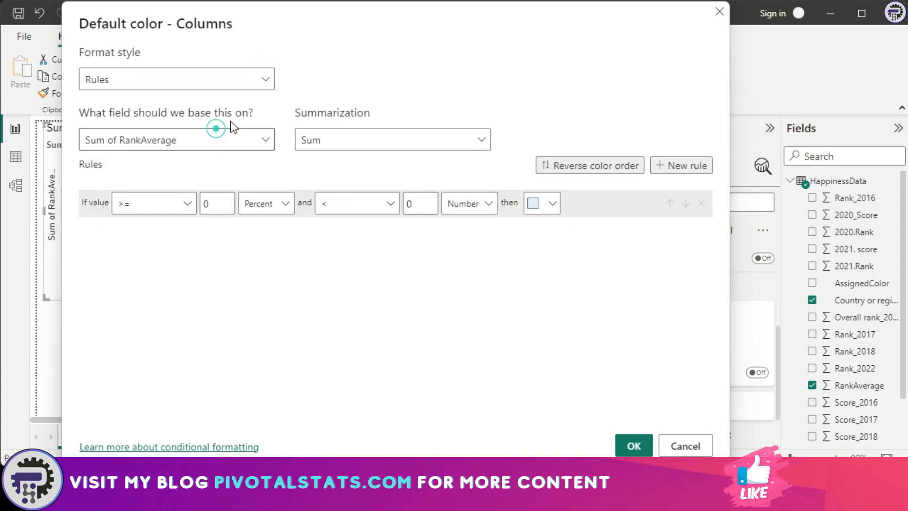
pyautogui.moveTo(262, 245)
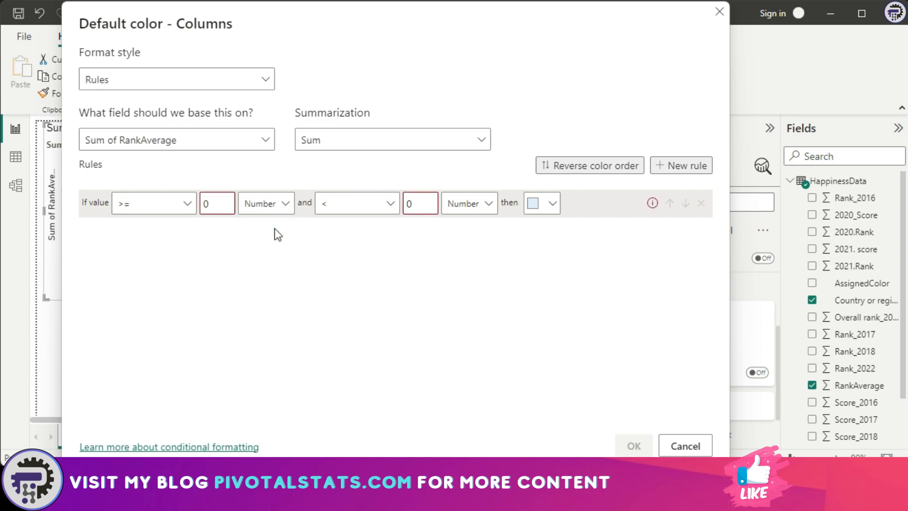
pyautogui.click(420, 203)
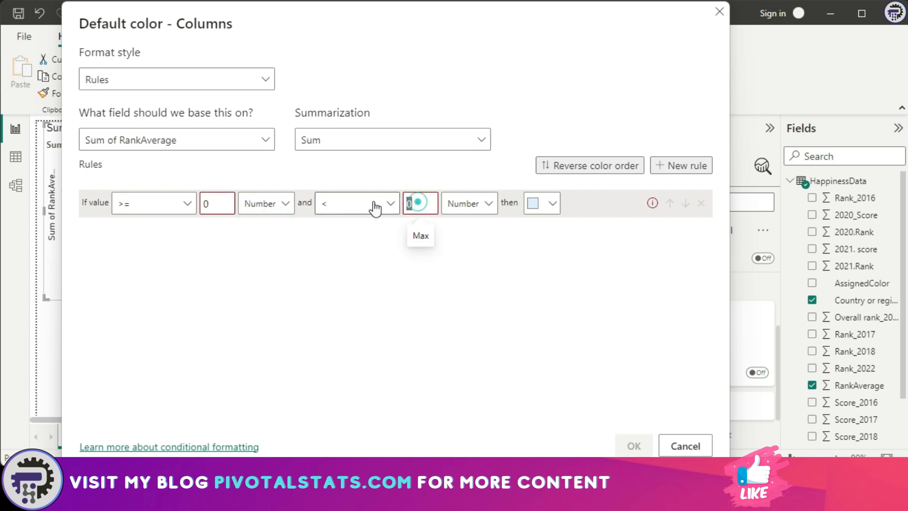
pyautogui.click(632, 445)
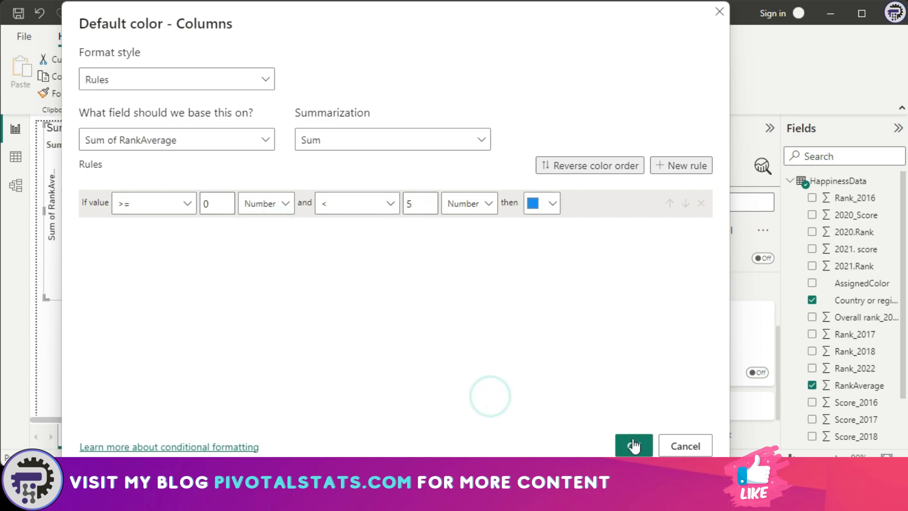
pyautogui.click(681, 165)
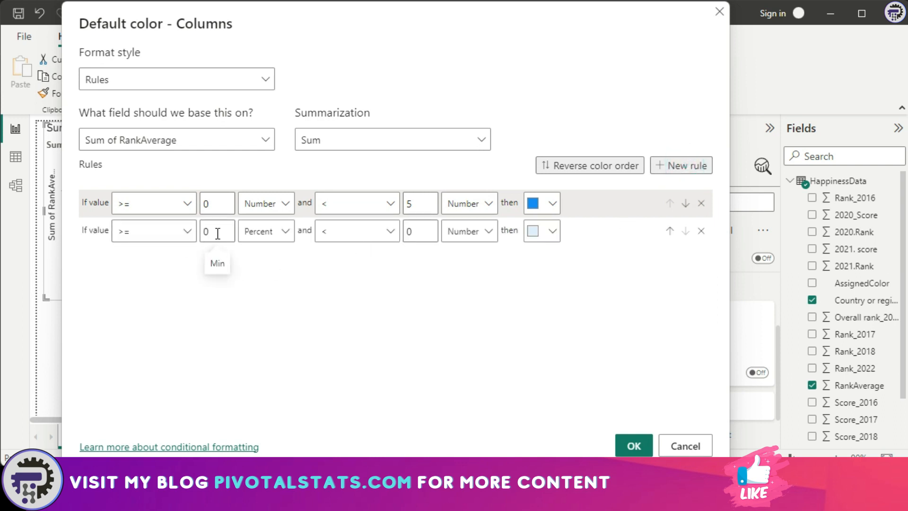
pyautogui.write('5')
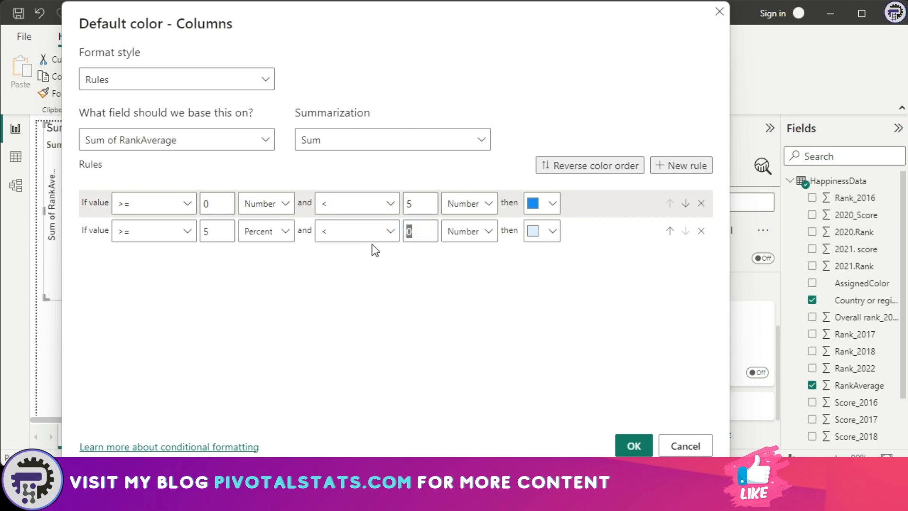
pyautogui.write('50')
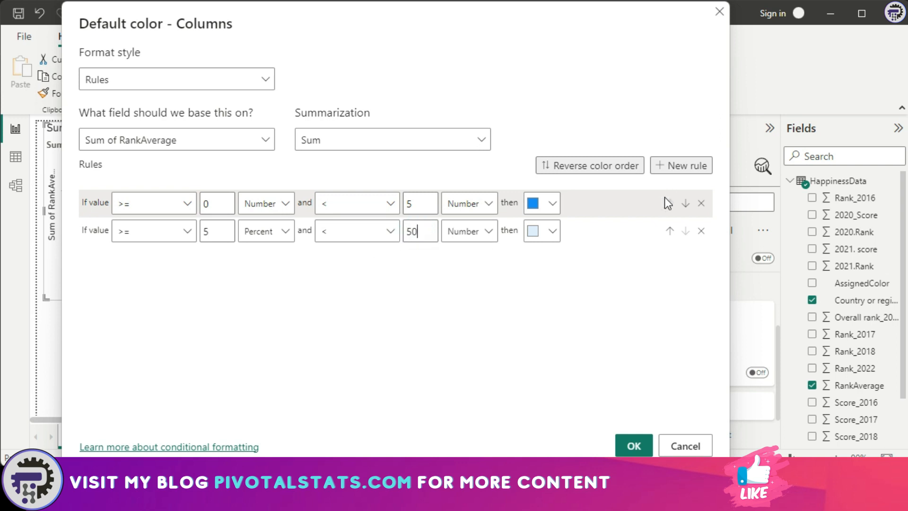
# Add a third rule from 50 to 1000 coloured red
pyautogui.click(682, 165)
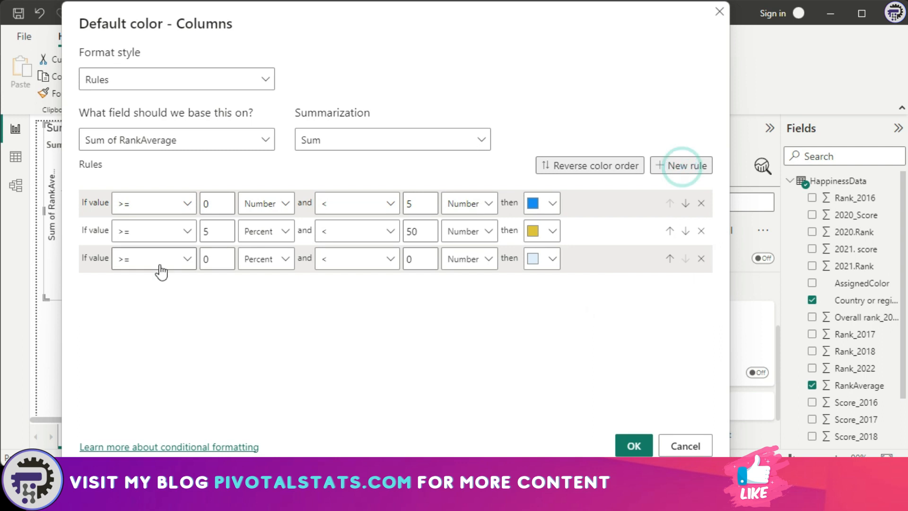
pyautogui.write('50')
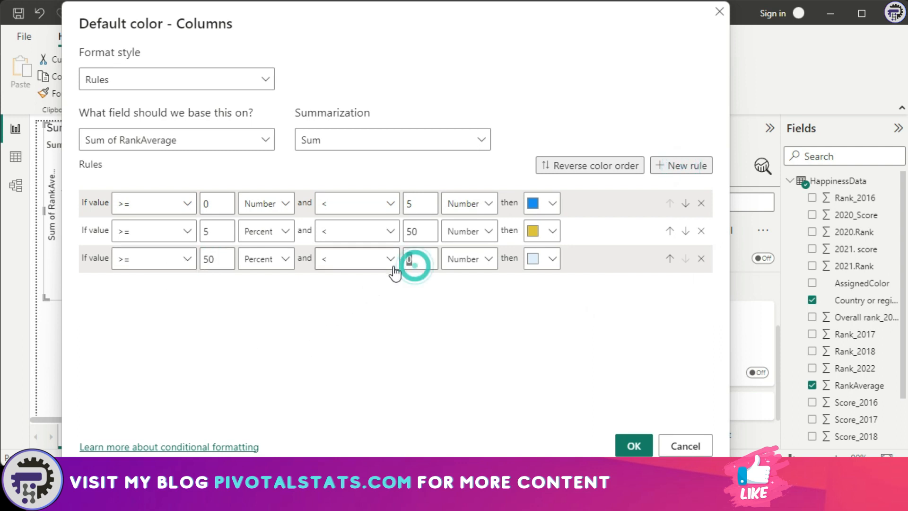
pyautogui.write('1000')
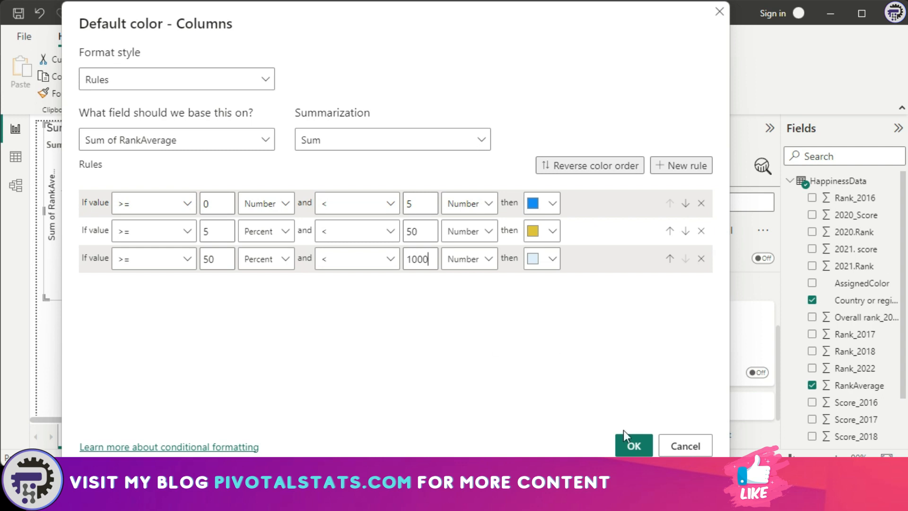
pyautogui.click(550, 258)
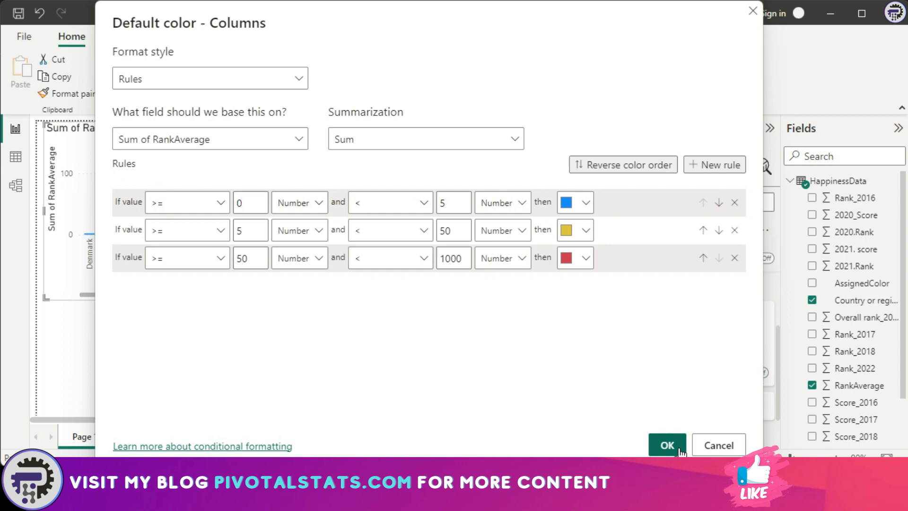
# Apply the colour rules, try Field value format style, then cancel that change
pyautogui.click(665, 445)
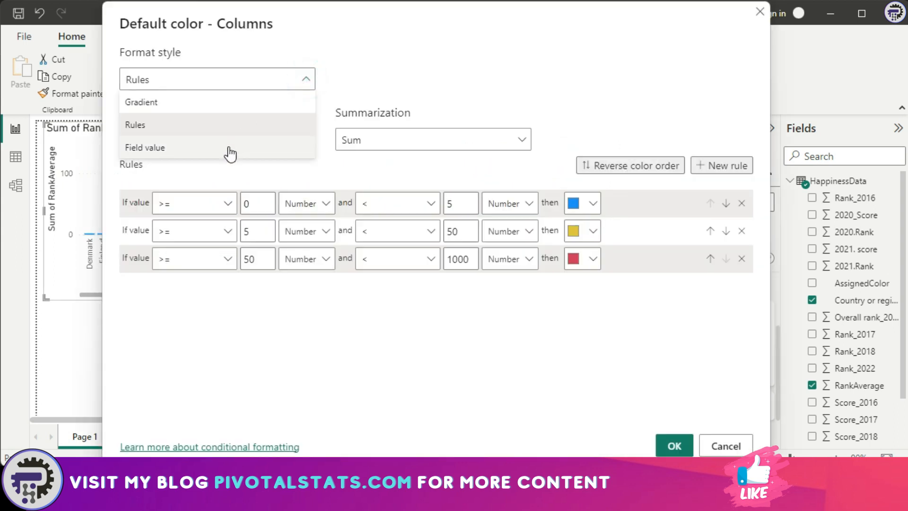
pyautogui.click(145, 147)
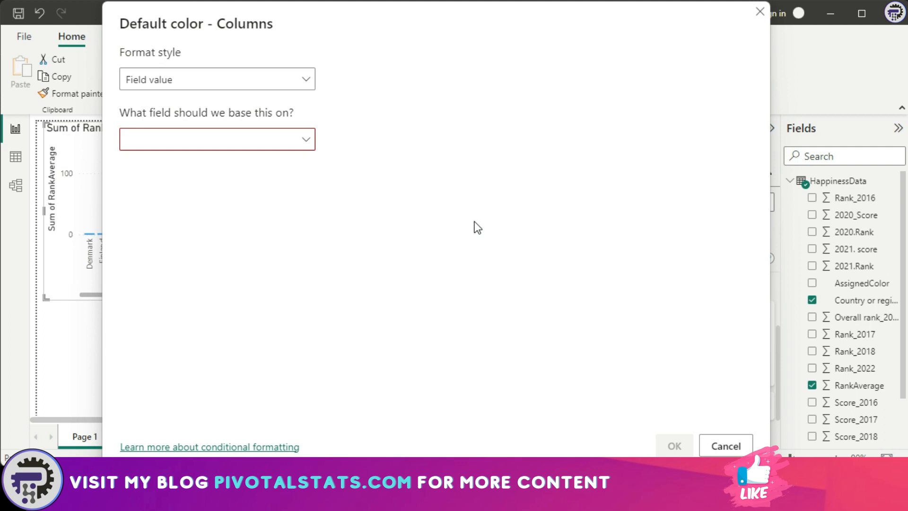
pyautogui.moveTo(371, 219)
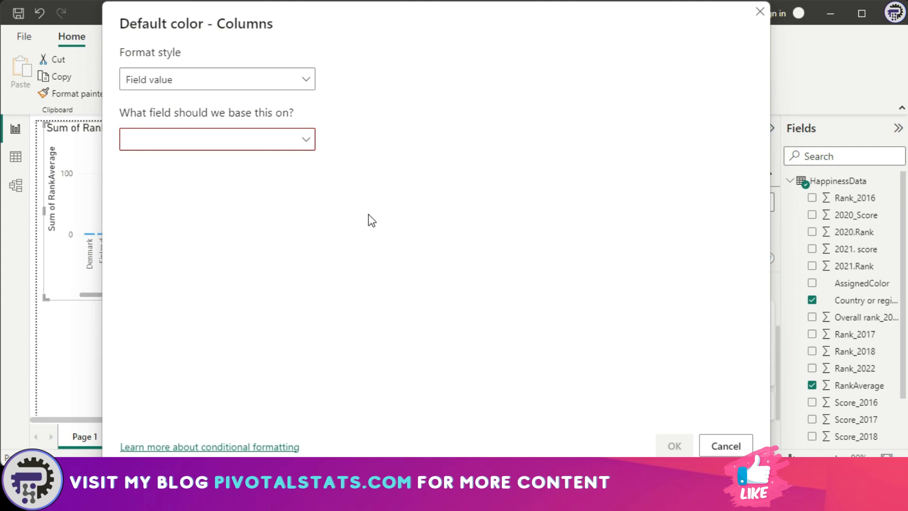
pyautogui.click(724, 445)
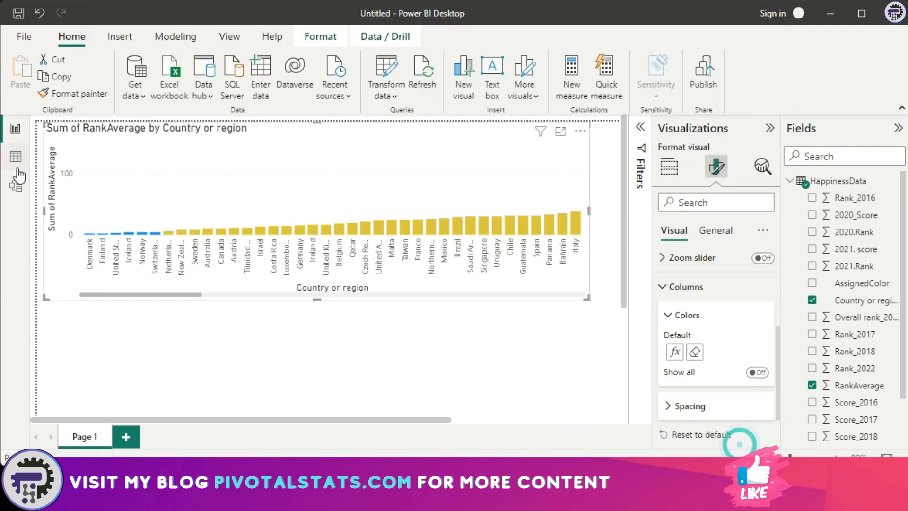
# Check the AssignedColor column values in Data view without filtering
pyautogui.click(568, 147)
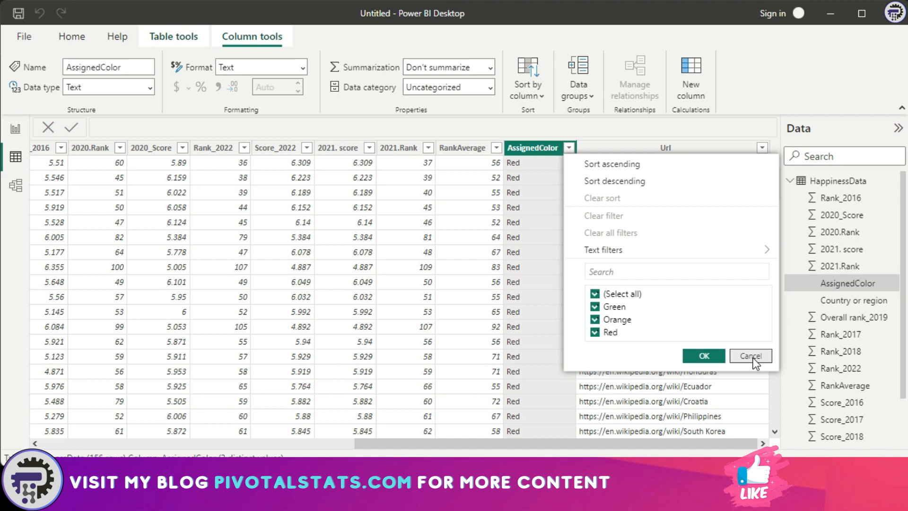
pyautogui.click(750, 355)
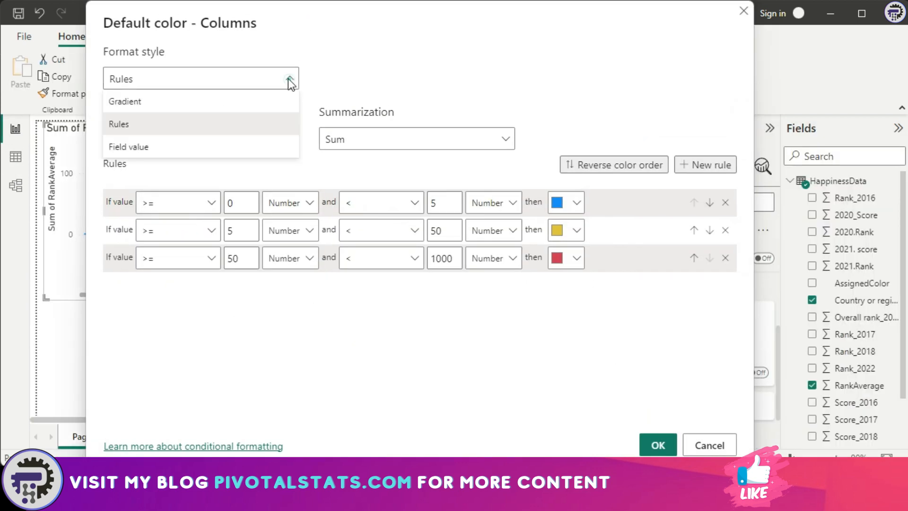
# Colour the bars by Field value using AssignedColor and apply it
pyautogui.click(128, 145)
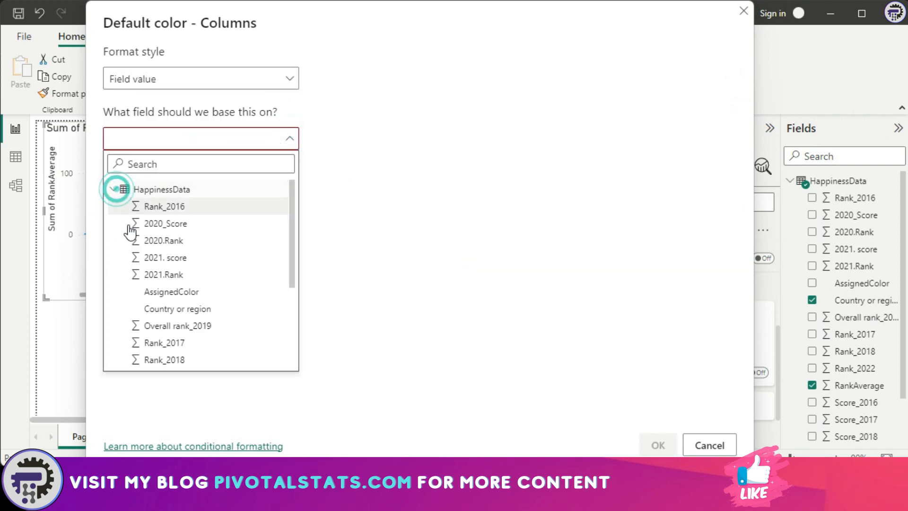
pyautogui.click(171, 291)
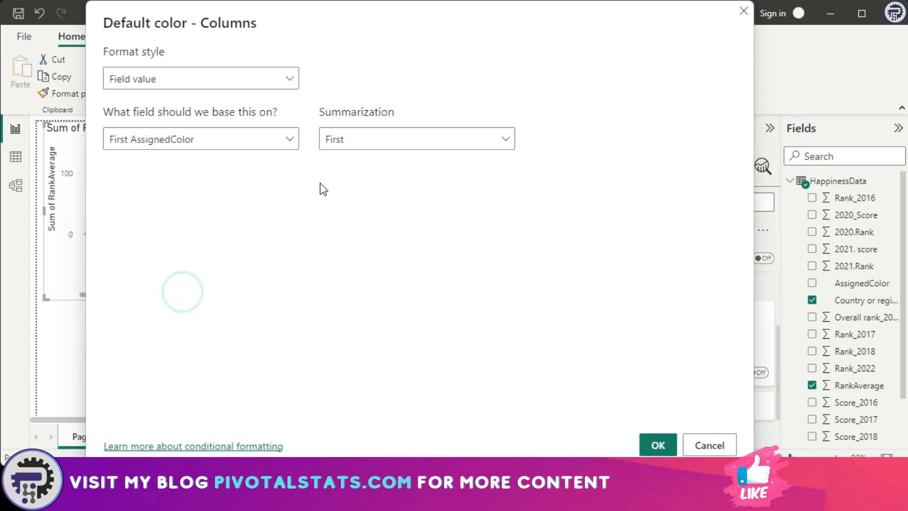
pyautogui.moveTo(504, 221)
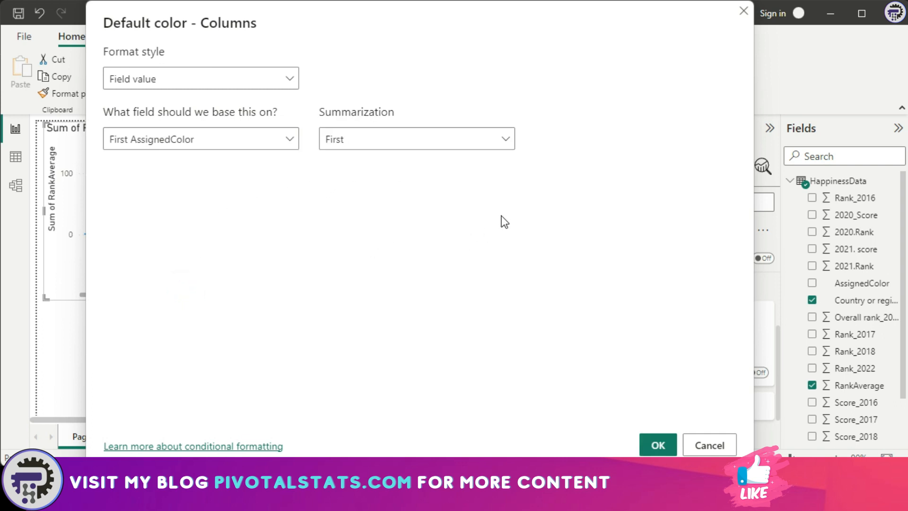
pyautogui.click(657, 444)
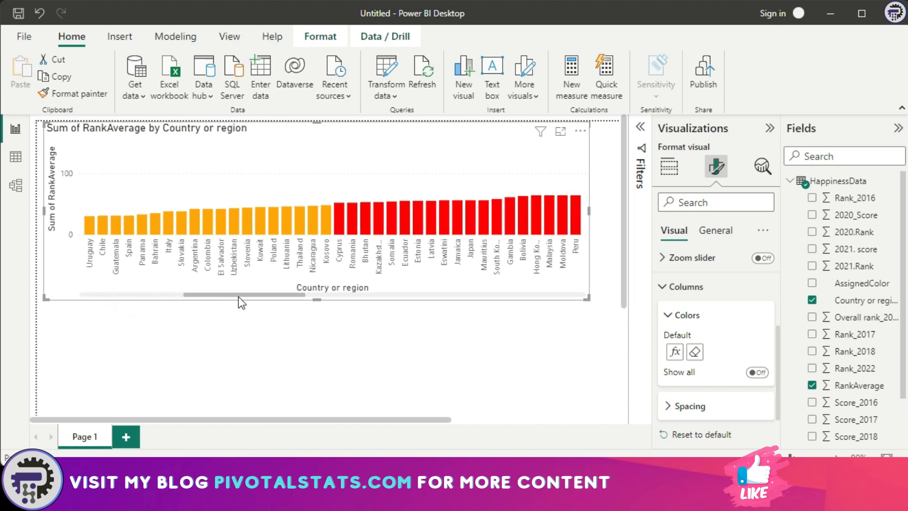
pyautogui.moveTo(243, 294); pyautogui.dragTo(524, 294)
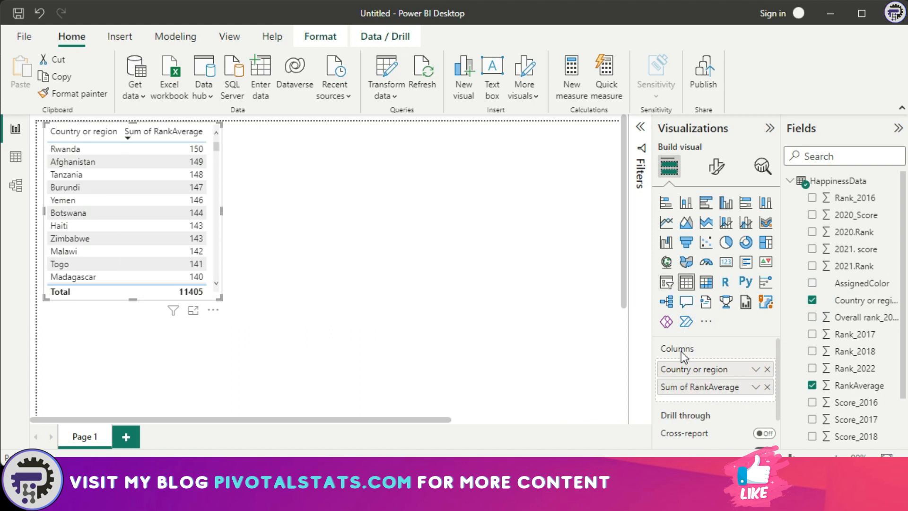
# In the table's Cell elements settings, toggle Background color on then off
pyautogui.click(715, 167)
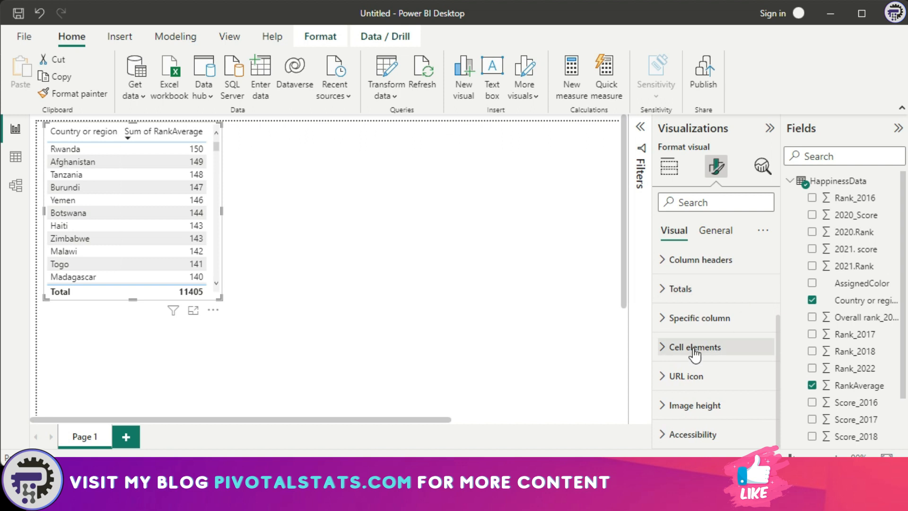
pyautogui.moveTo(693, 350)
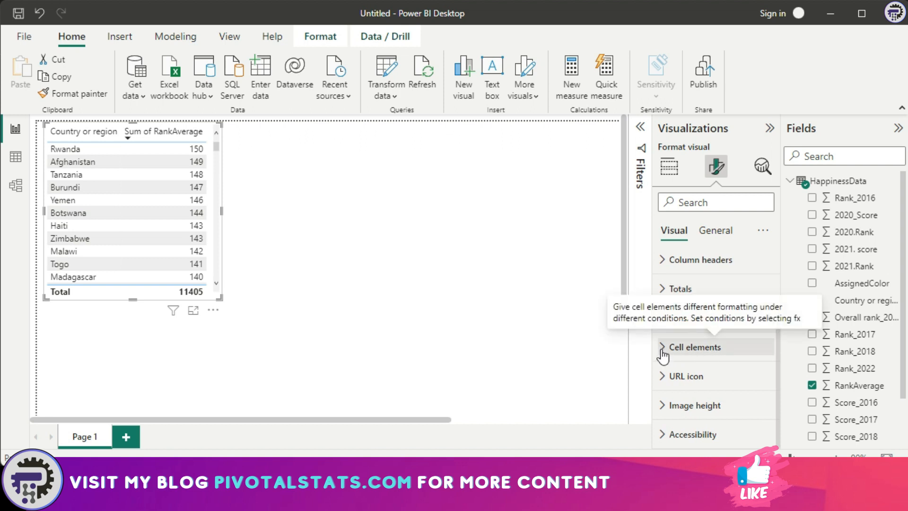
pyautogui.click(692, 346)
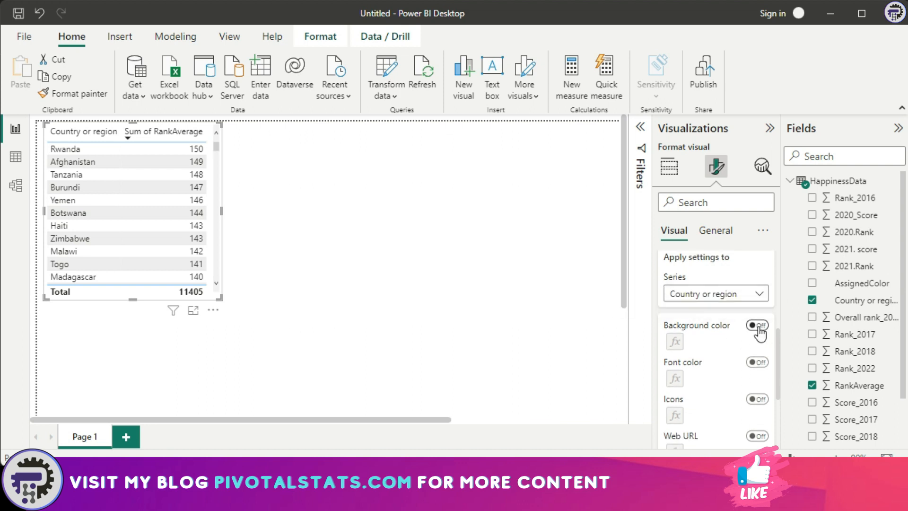
pyautogui.click(756, 324)
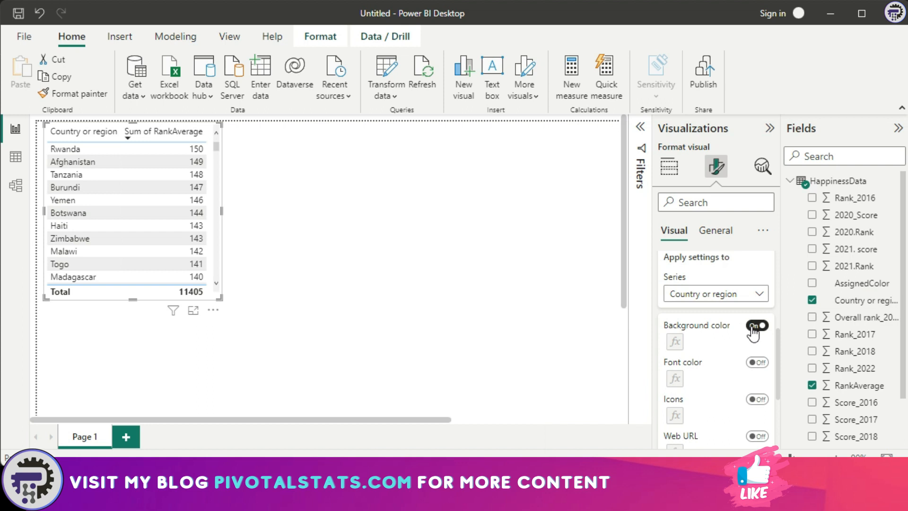
pyautogui.click(674, 342)
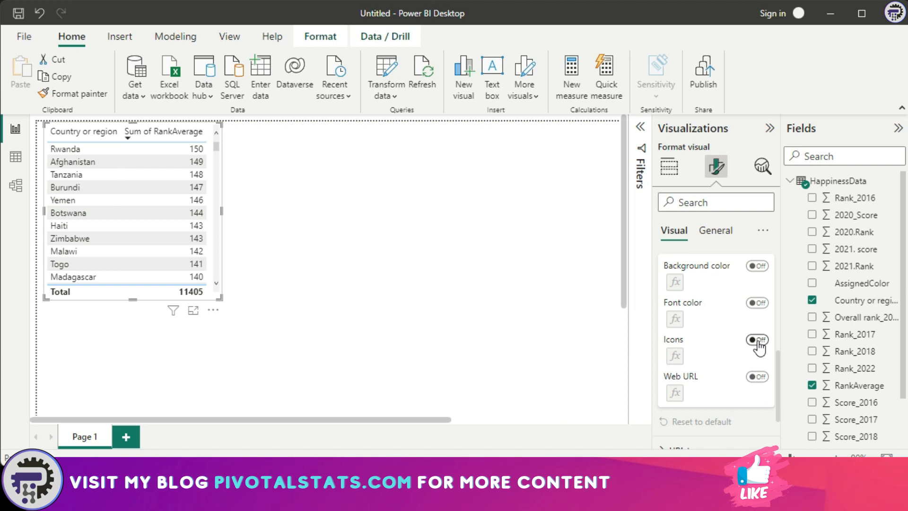
# Start Icons conditional formatting based on Sum of RankAverage
pyautogui.click(674, 355)
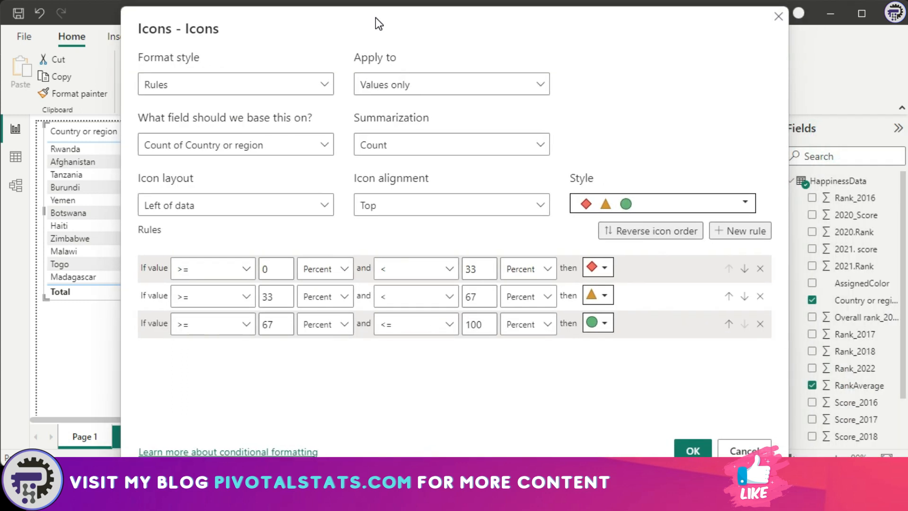
pyautogui.moveTo(275, 168)
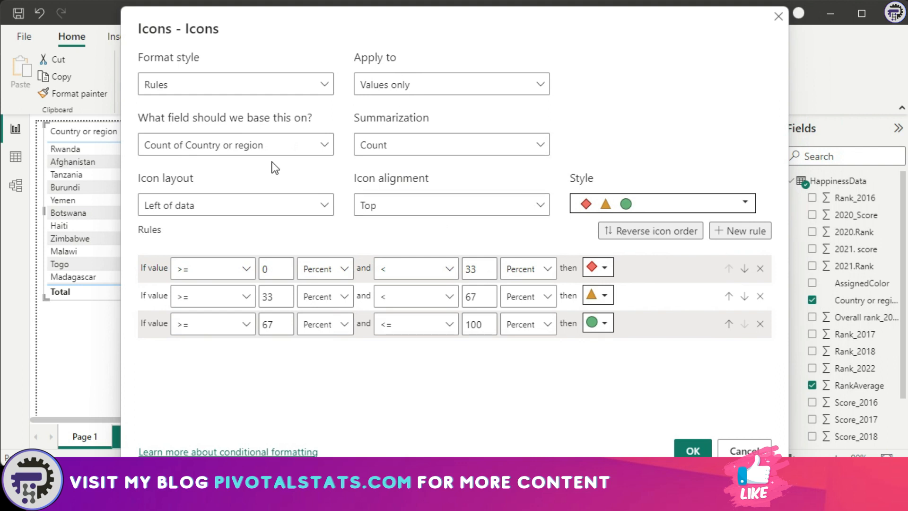
pyautogui.click(234, 143)
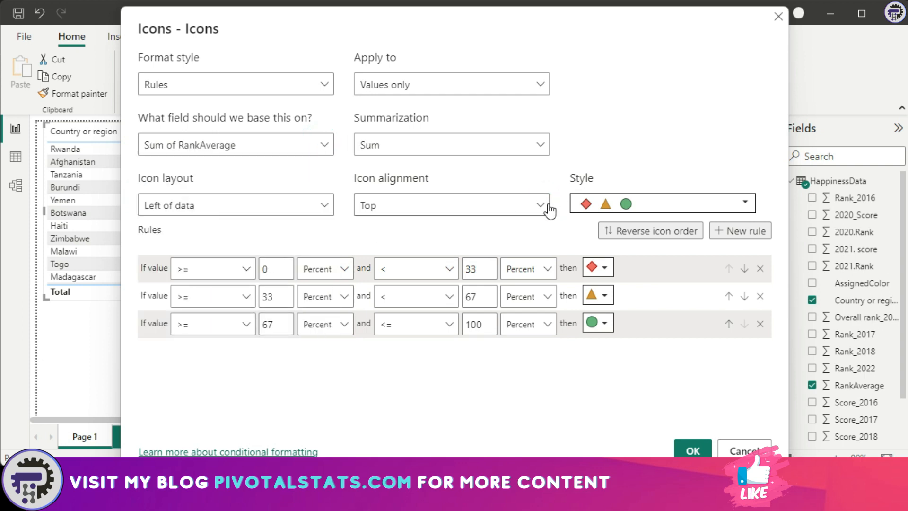
pyautogui.moveTo(425, 225)
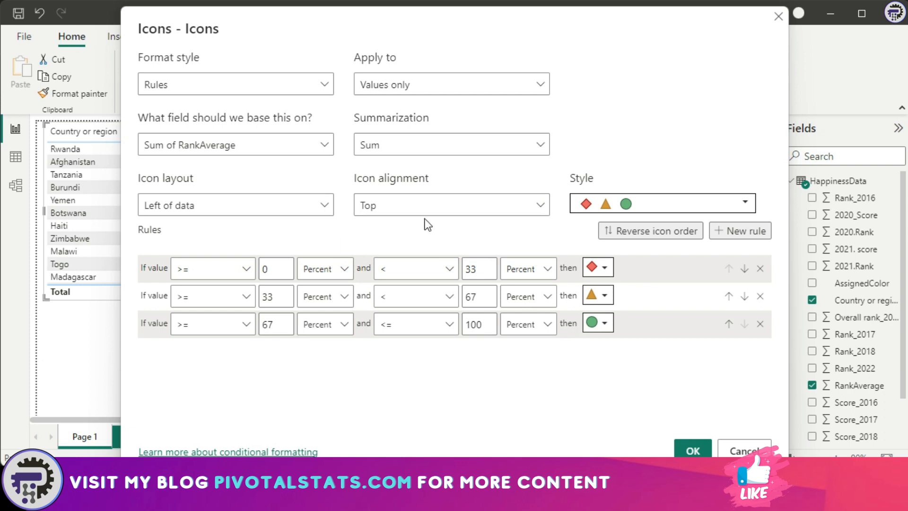
pyautogui.moveTo(609, 254)
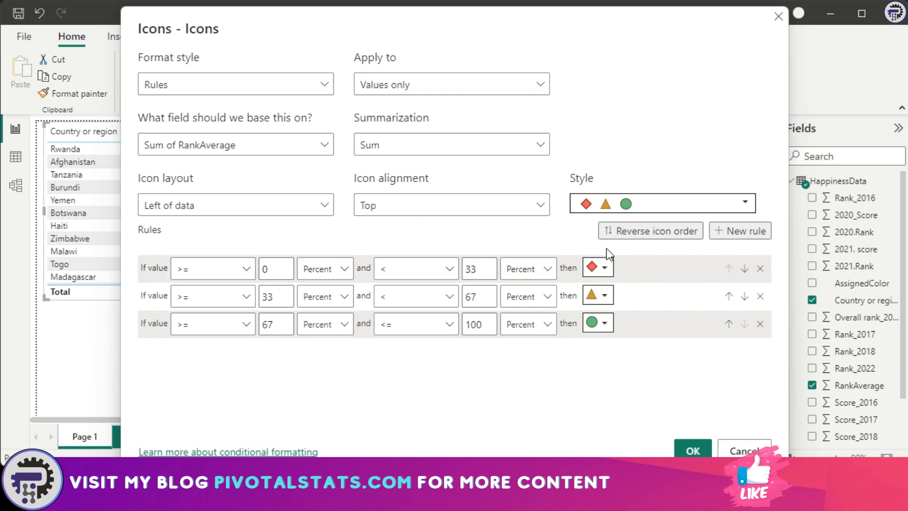
pyautogui.moveTo(452, 373)
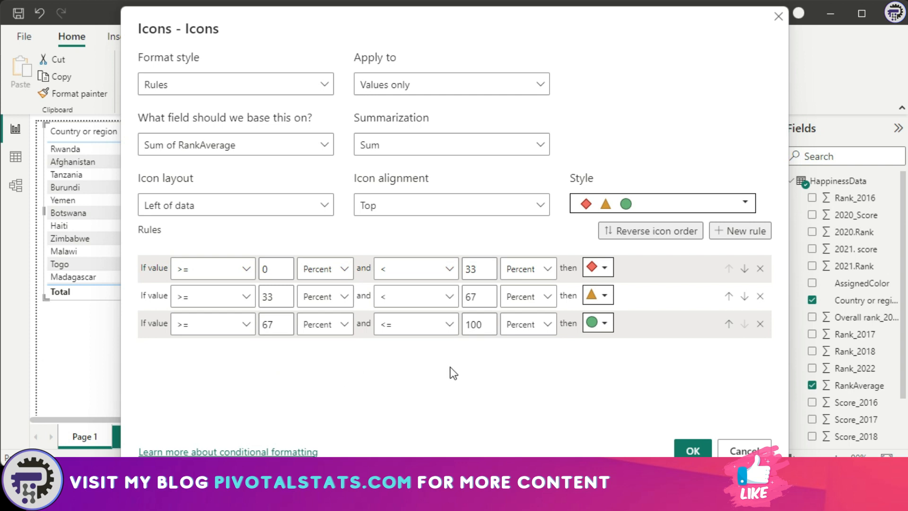
pyautogui.moveTo(382, 360)
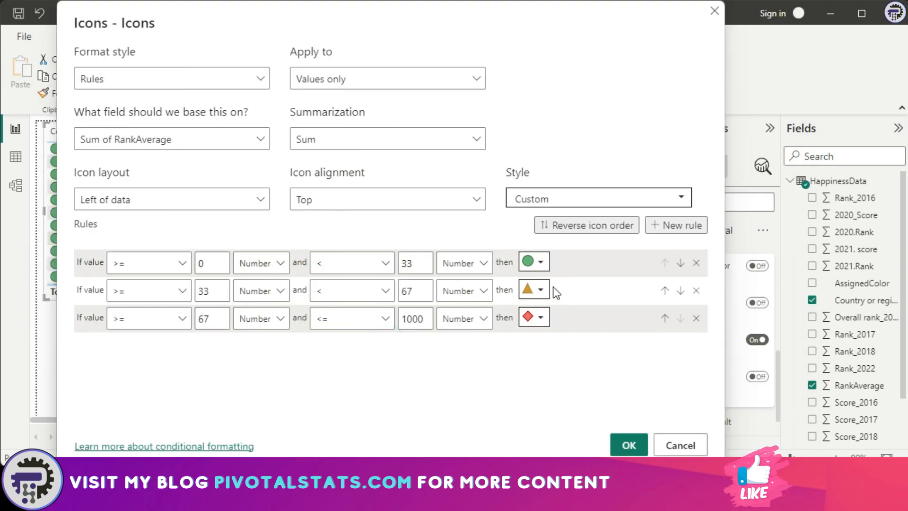
pyautogui.moveTo(613, 407)
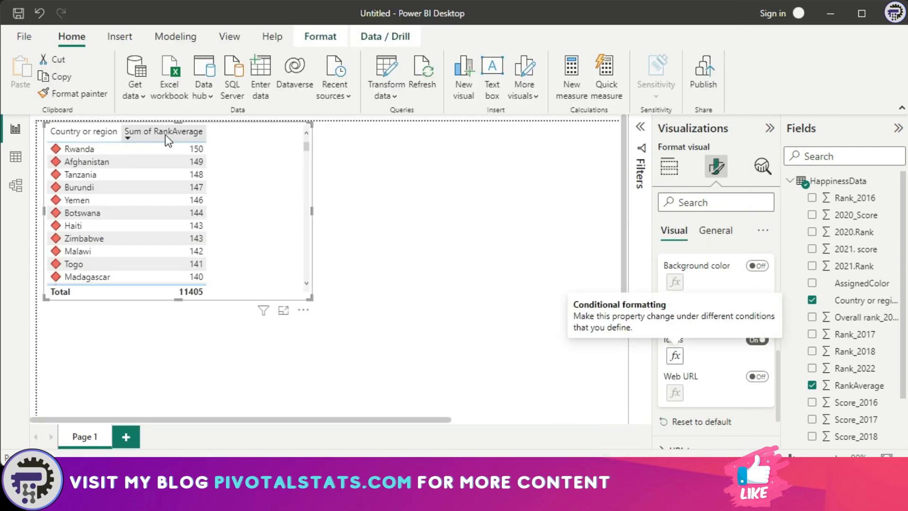
# Sort by Sum of RankAverage ascending so Denmark and Finland lead the list
pyautogui.click(164, 131)
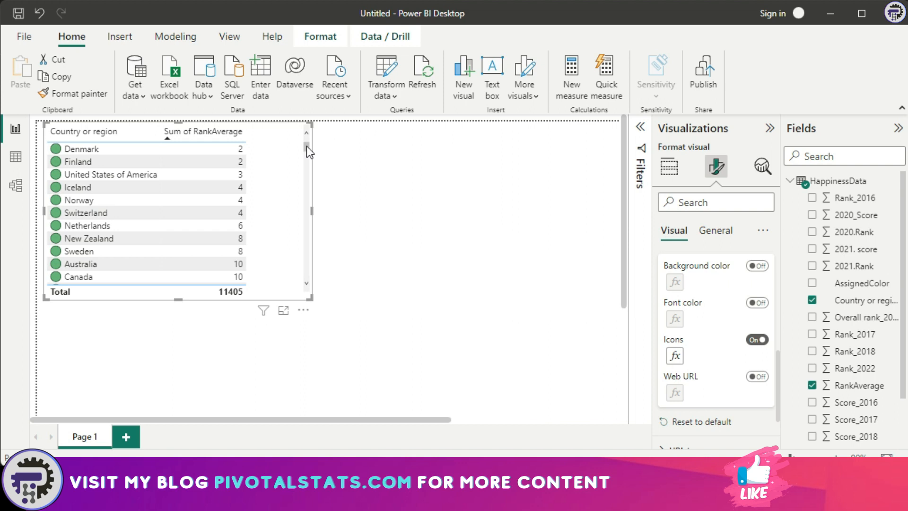
pyautogui.scroll(-3)
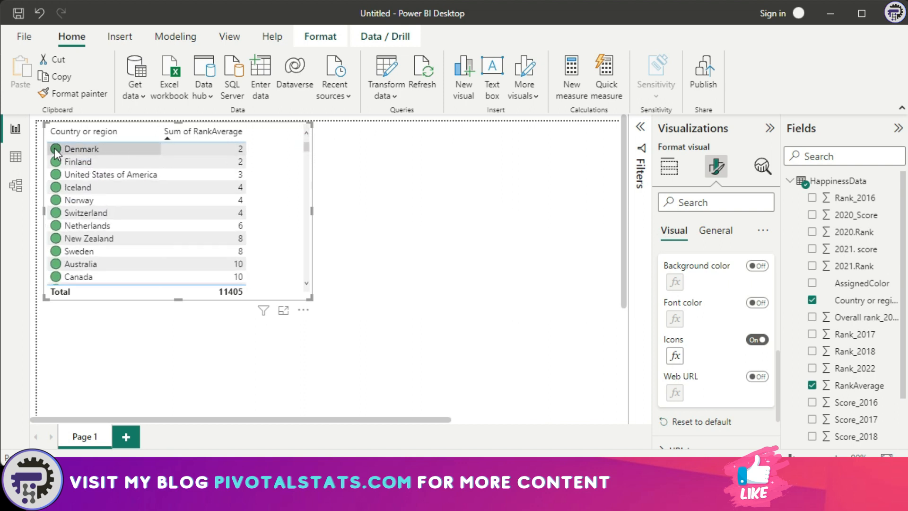
pyautogui.moveTo(128, 143)
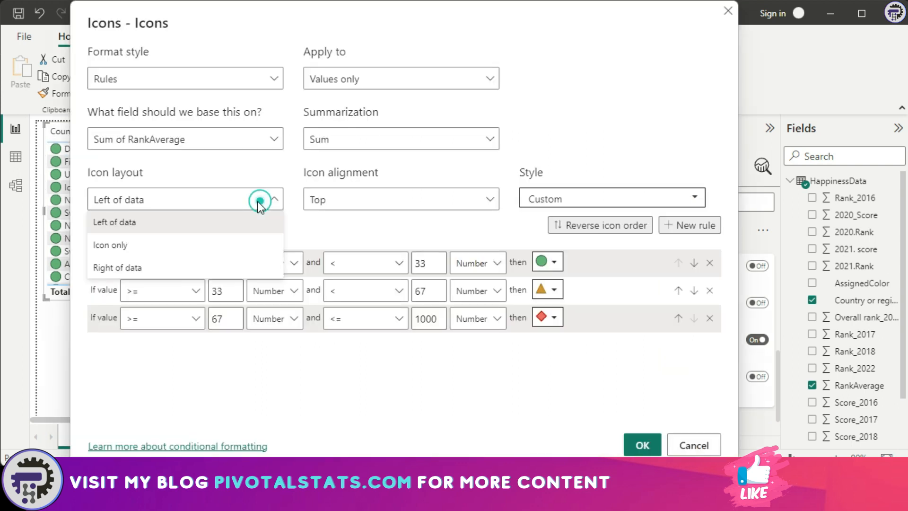
pyautogui.moveTo(175, 252)
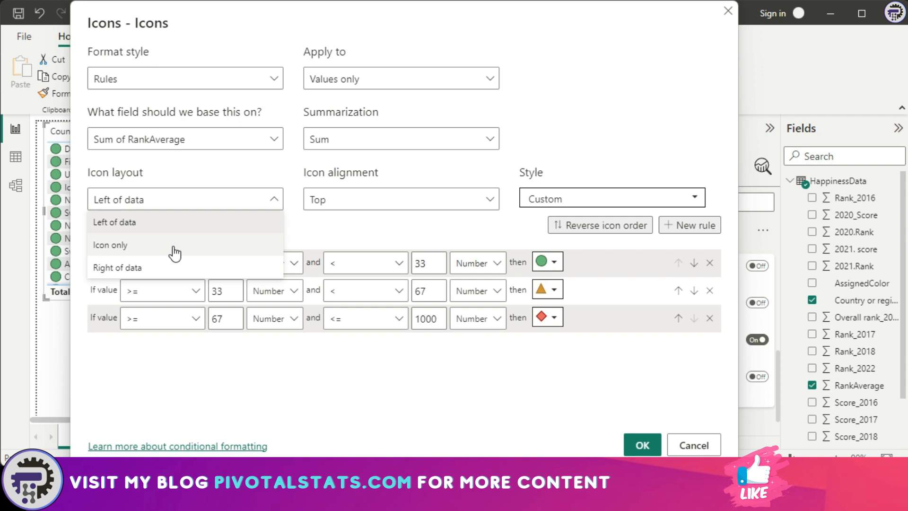
# Preview Icon layout as Icon only, then switch the Icons toggle off for the Country column
pyautogui.click(110, 244)
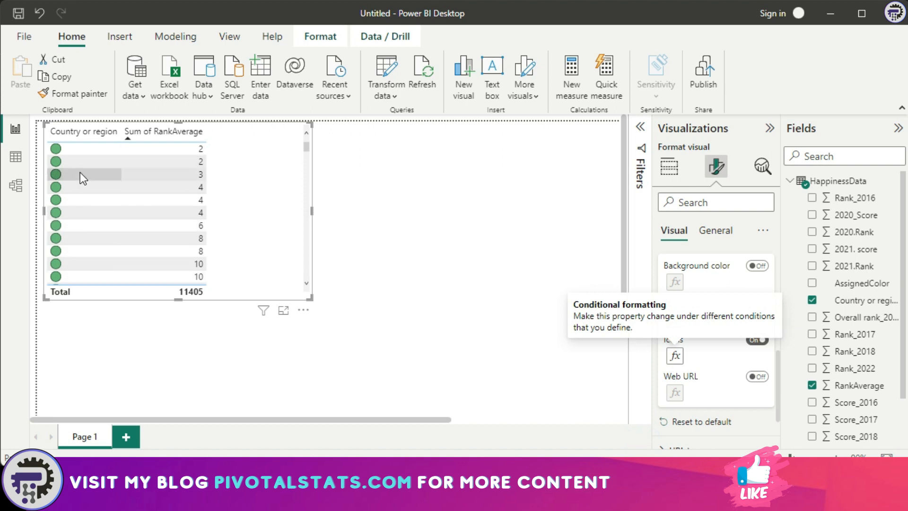
pyautogui.moveTo(128, 165)
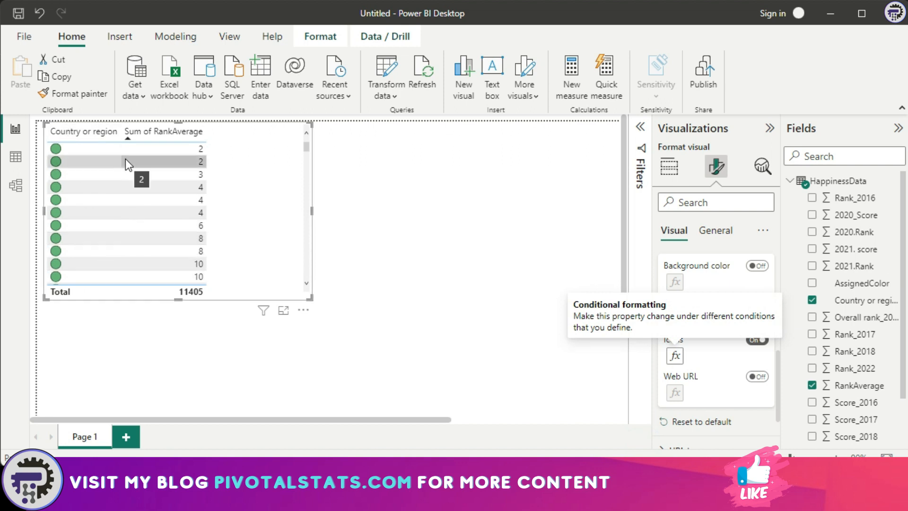
pyautogui.click(674, 355)
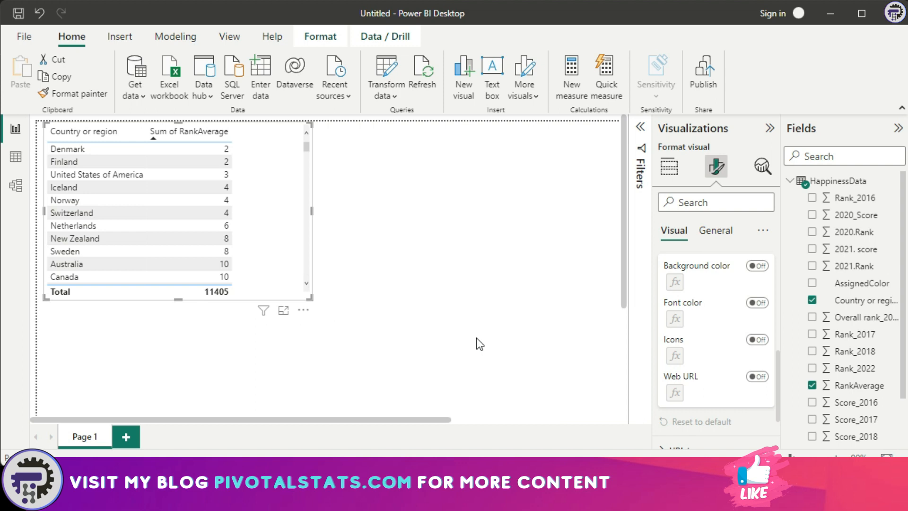
pyautogui.moveTo(466, 340)
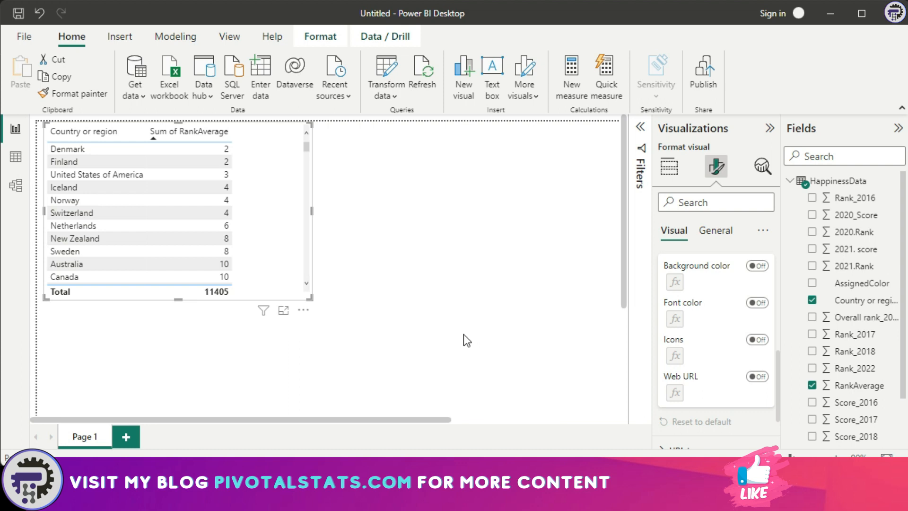
pyautogui.moveTo(458, 335)
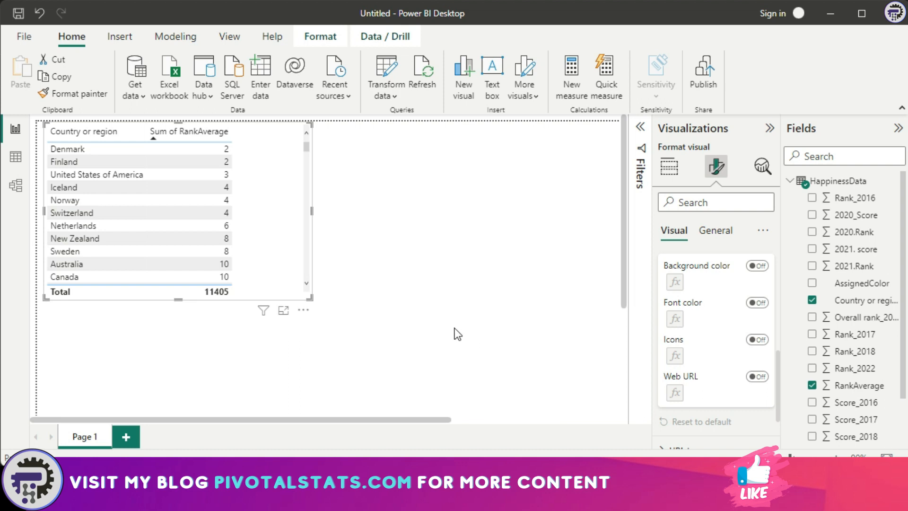
pyautogui.click(15, 156)
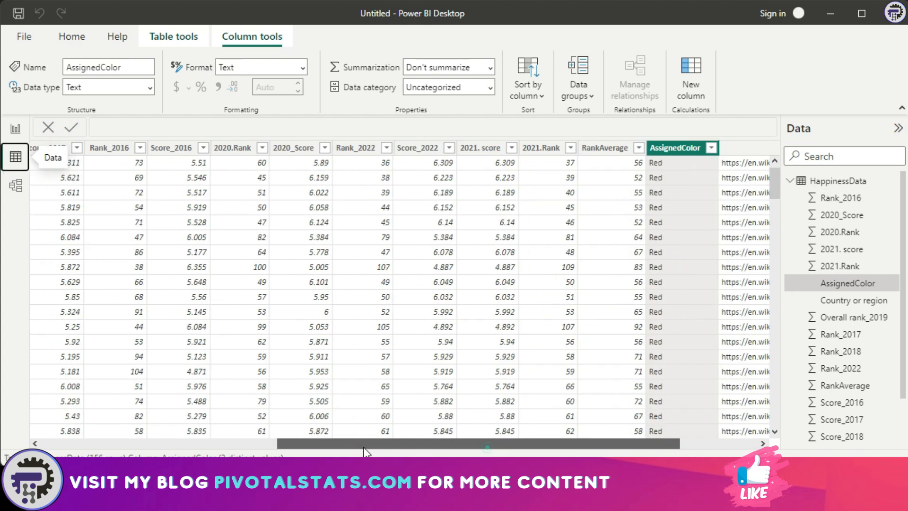
pyautogui.hscroll(-3)
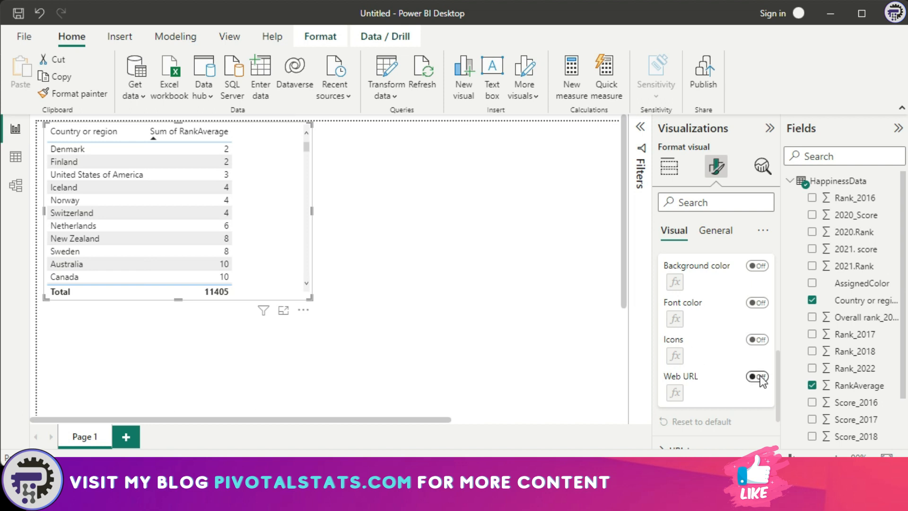
# Enable Web URL based on the Url field and follow the New Zealand link to Wikipedia
pyautogui.click(755, 376)
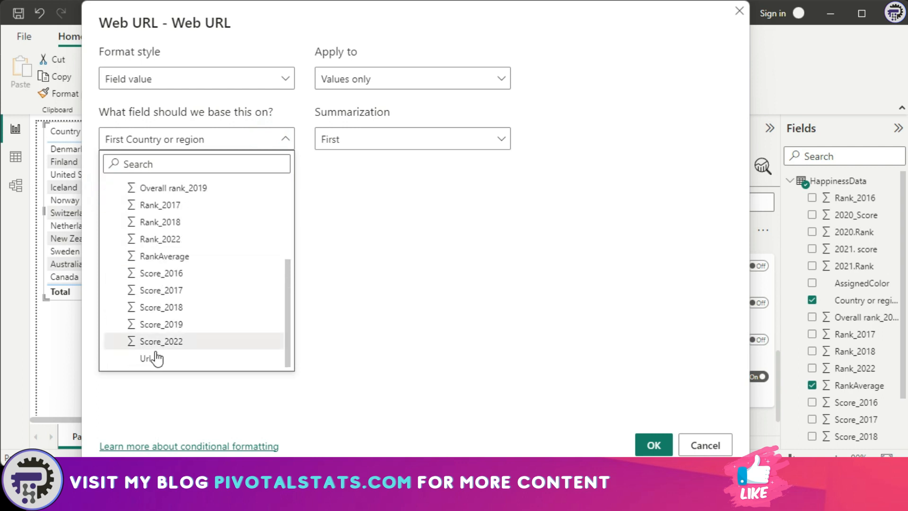
pyautogui.click(652, 444)
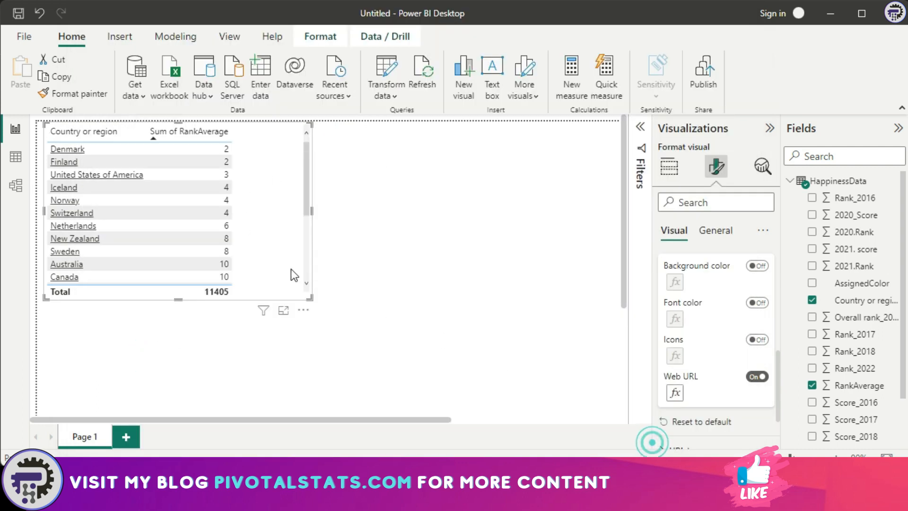
pyautogui.moveTo(67, 148)
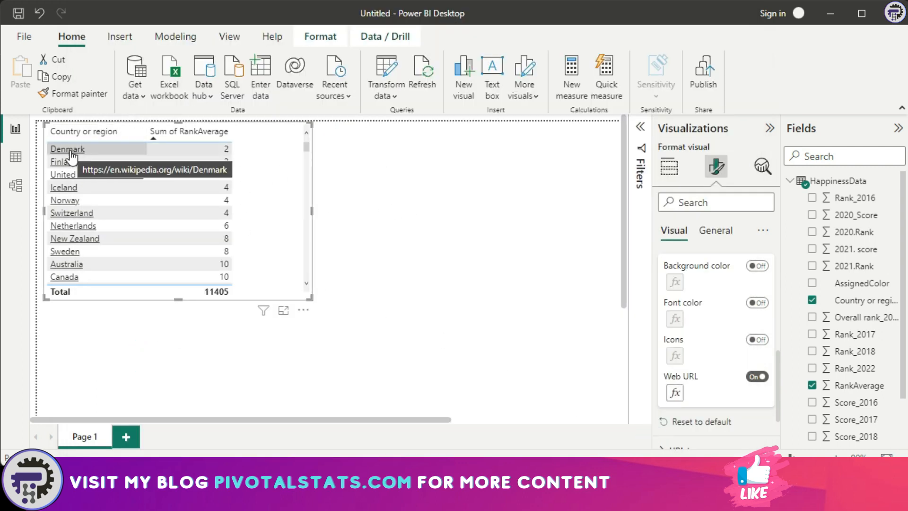
pyautogui.moveTo(65, 167)
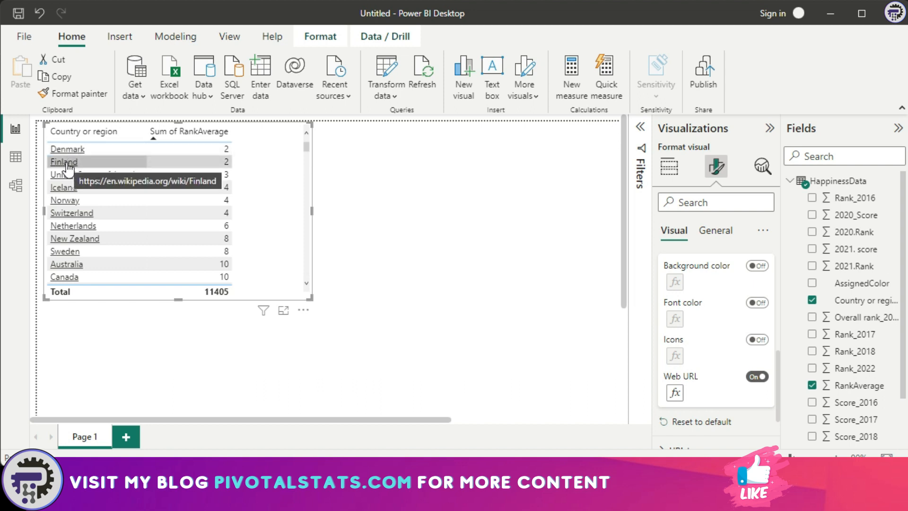
pyautogui.moveTo(73, 239)
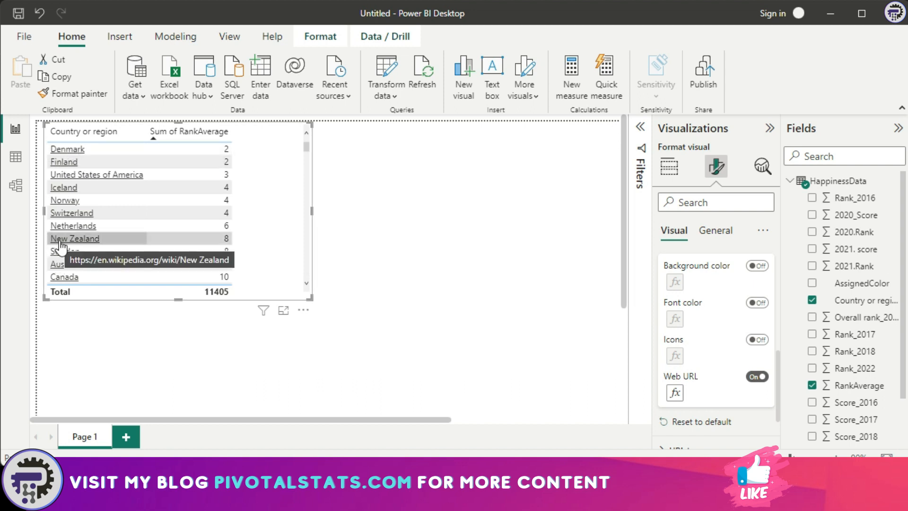
pyautogui.click(74, 238)
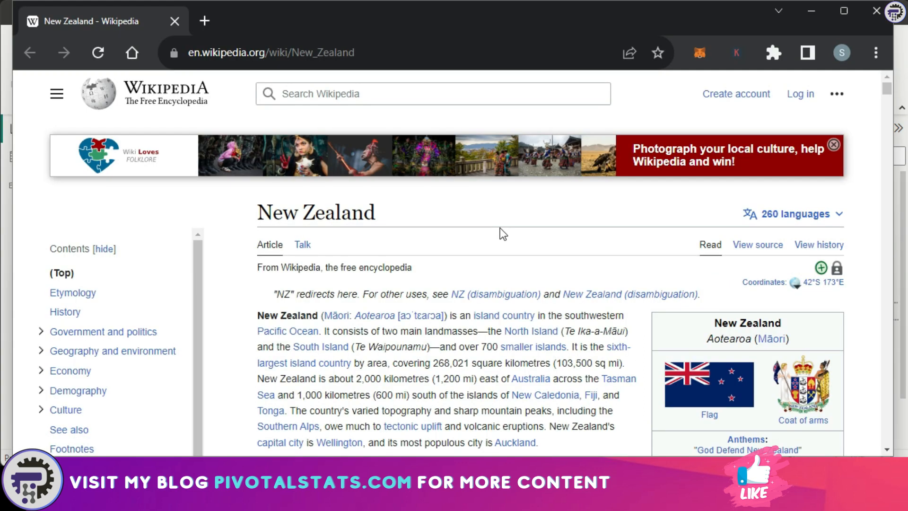
pyautogui.moveTo(416, 228)
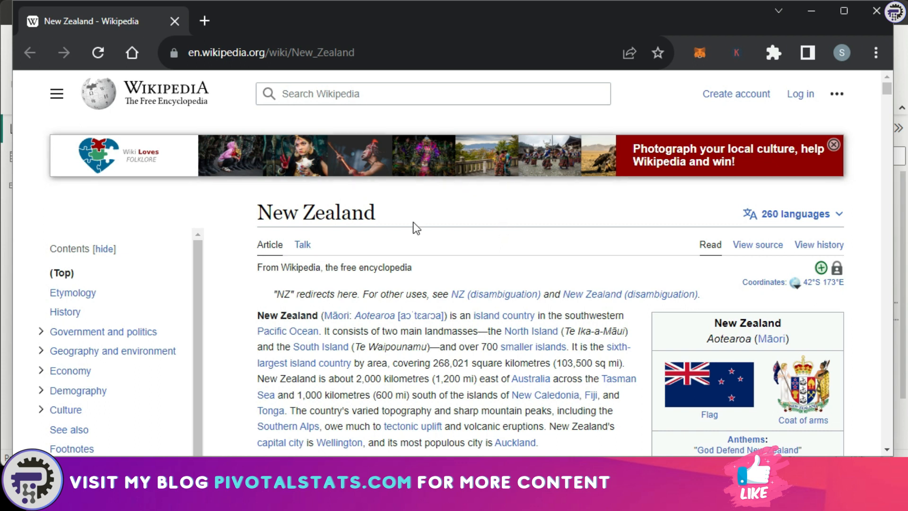